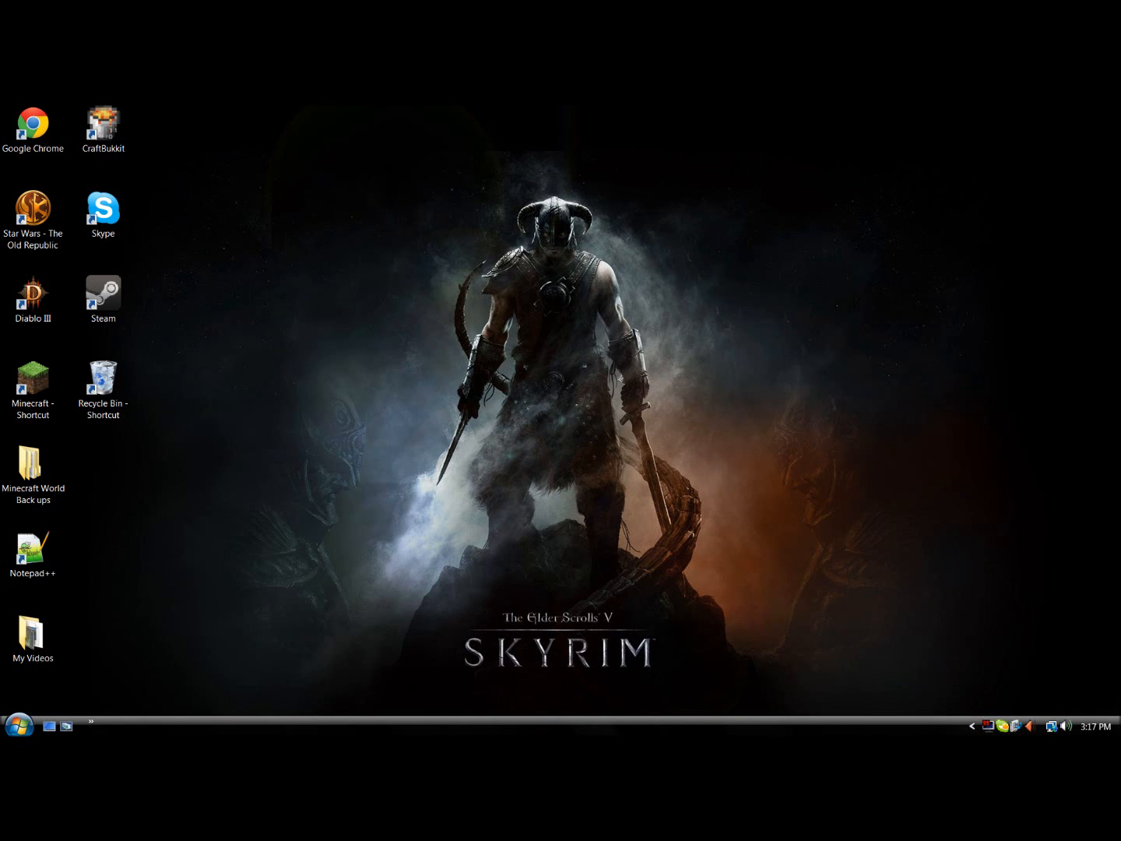
# - Launch Chrome and download the 12w22a minecraft.jar from assets.minecraft.net
pyautogui.click(34, 129)
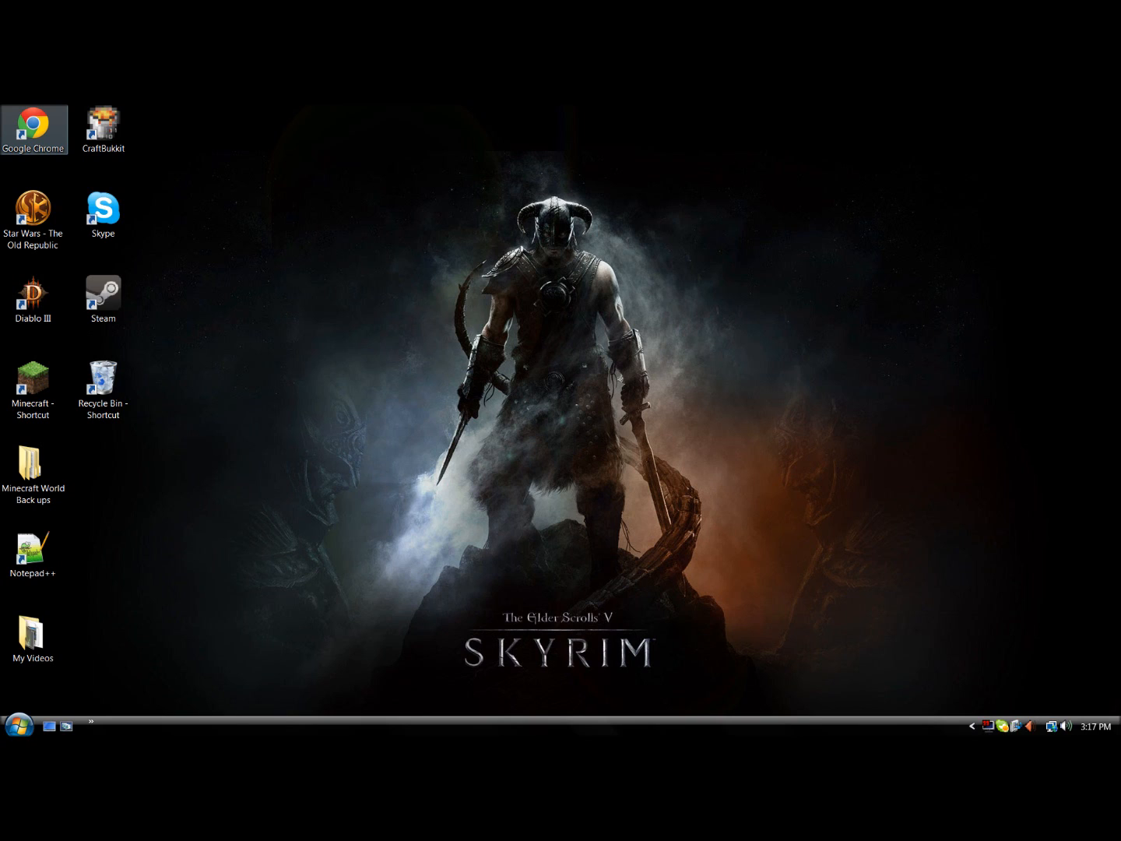
pyautogui.doubleClick(35, 128)
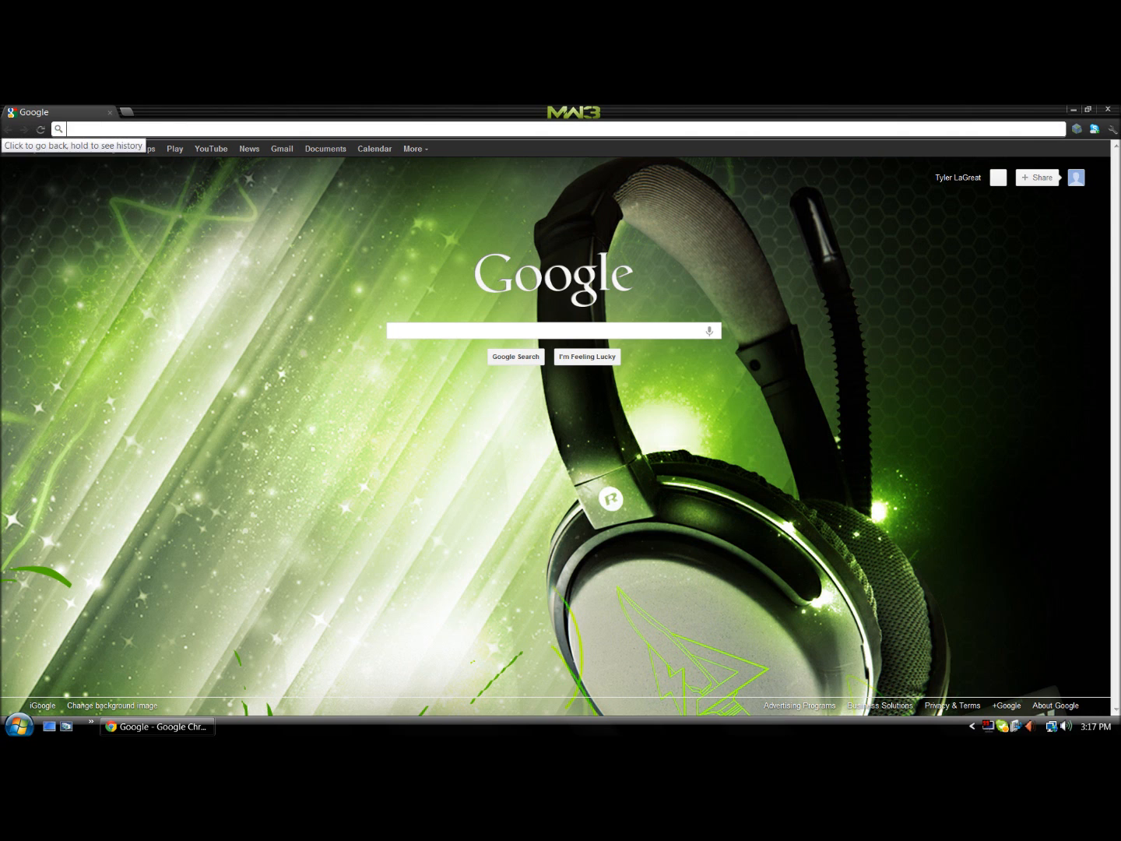
pyautogui.write('http://assets.minecraft.net/12w22a/minecraft.jar')
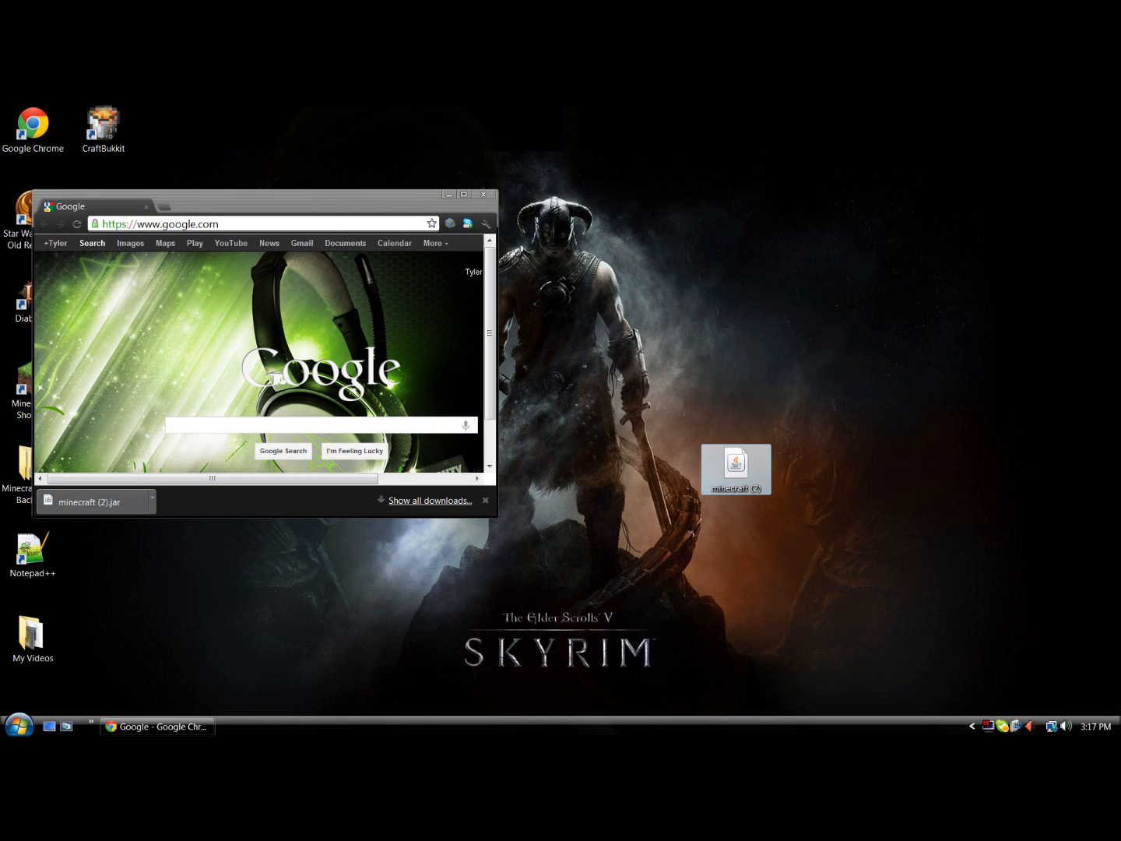
# - Rename the desktop file minecraft (2).jar to minecraft
pyautogui.rightClick(735, 468)
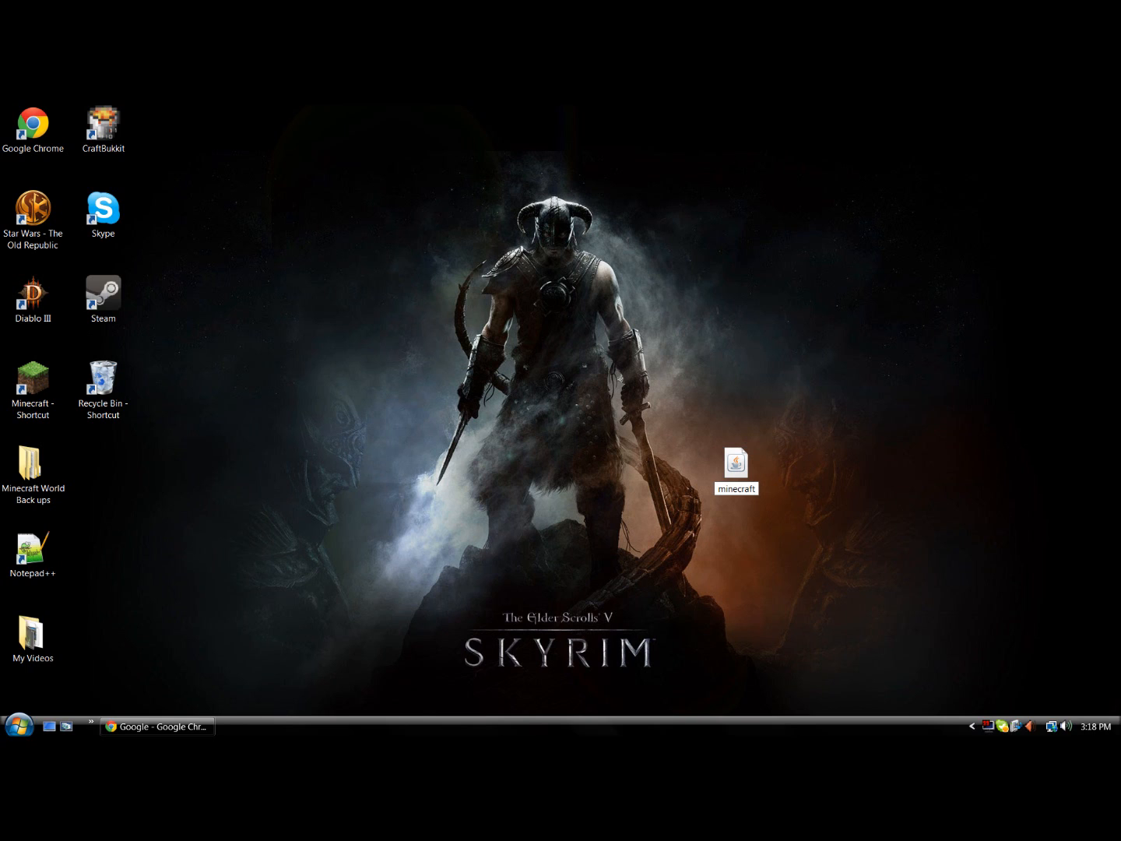
pyautogui.rightClick(735, 464)
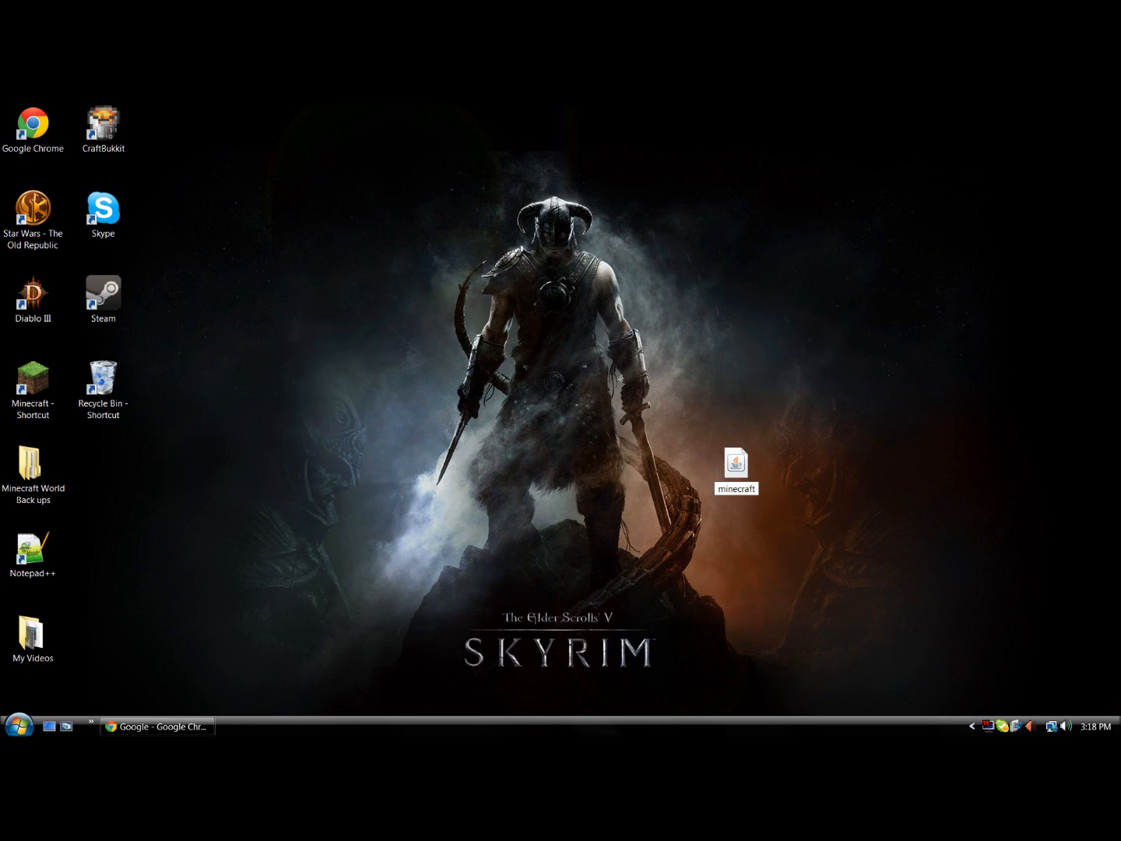
# - Open the Run tool and enter %Appdata% to open the Roaming folder
pyautogui.click(17, 725)
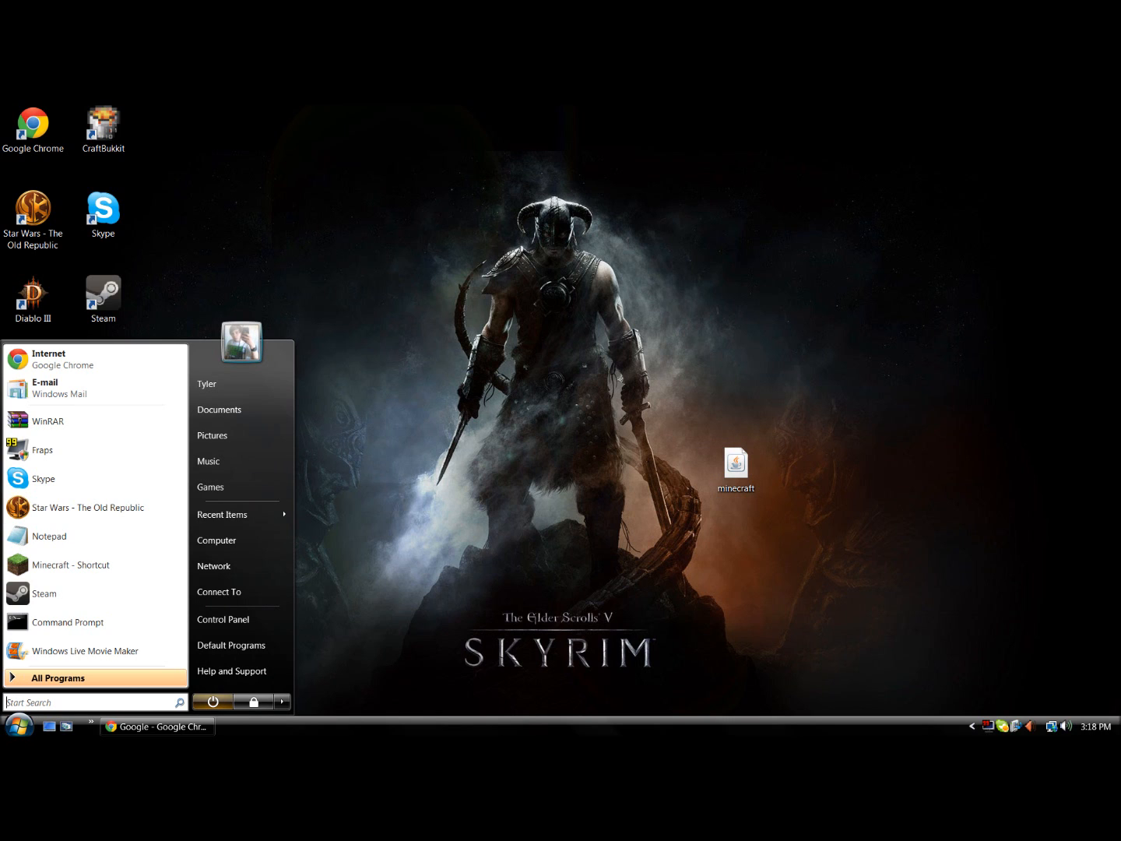
pyautogui.write('run')
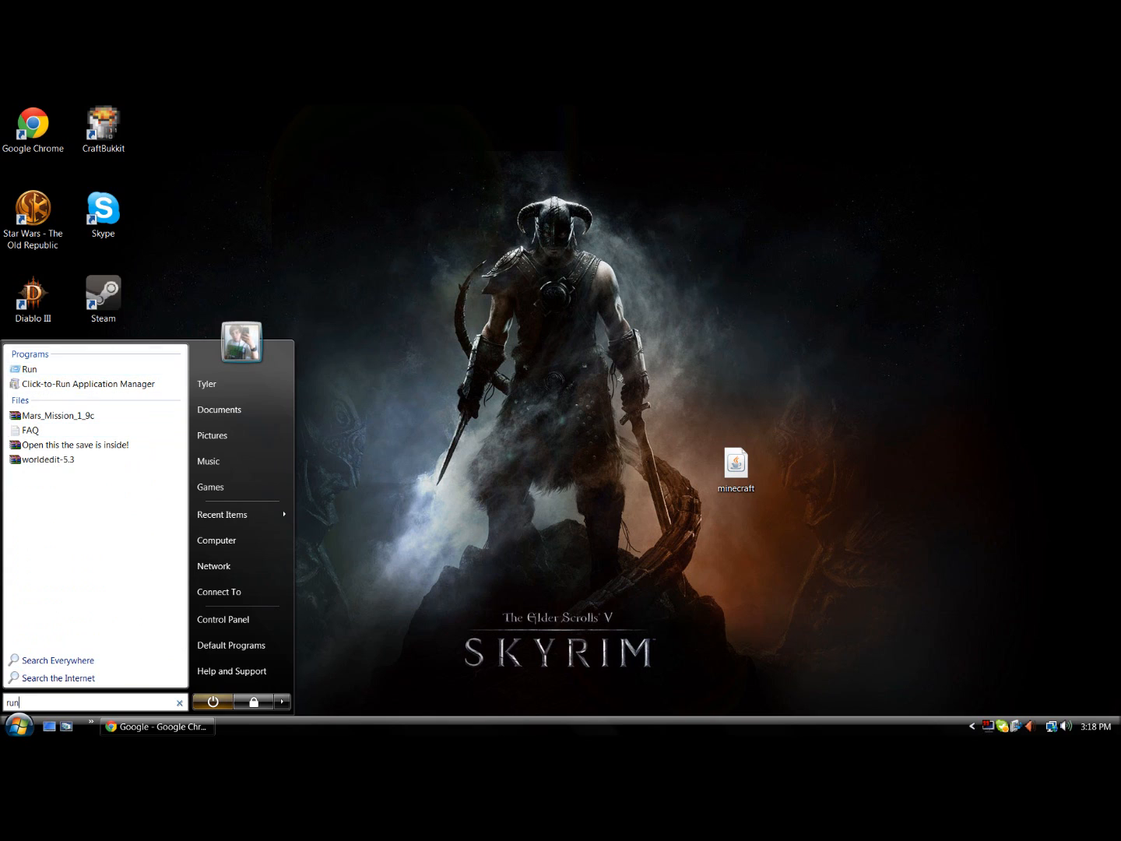
pyautogui.moveTo(29, 368)
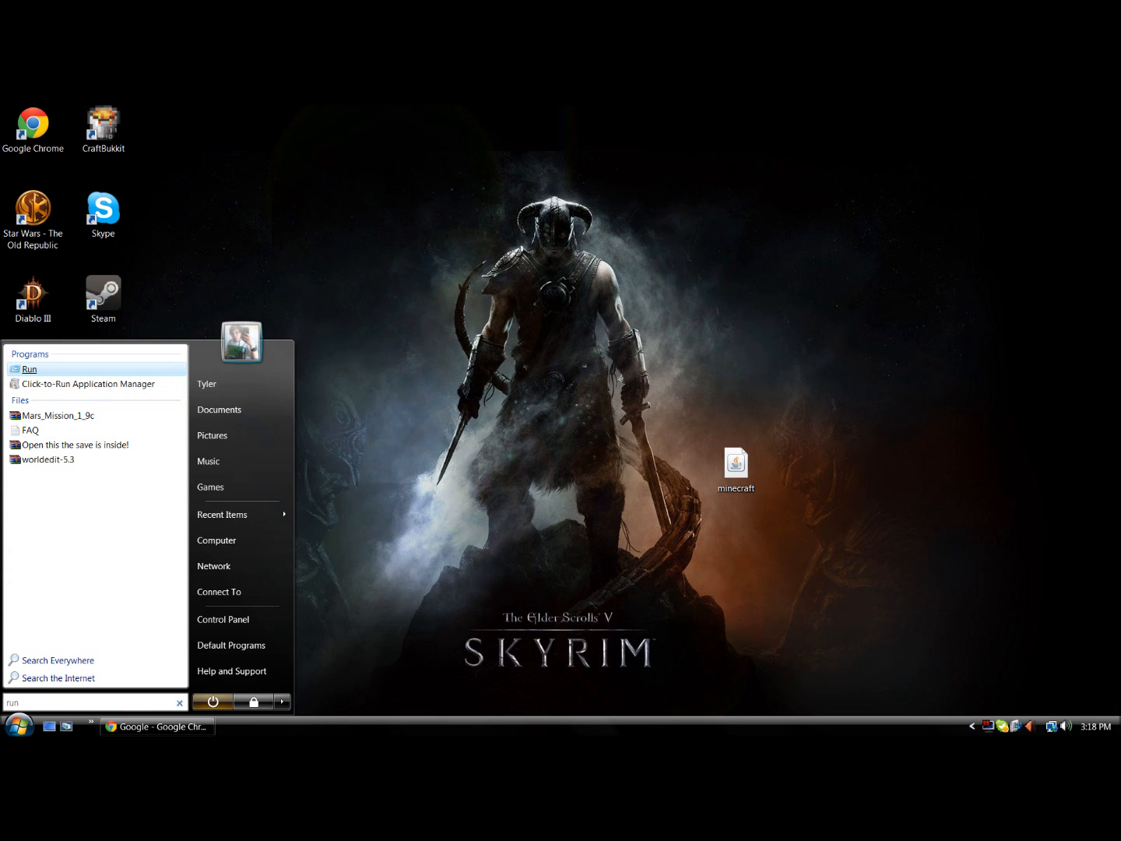
pyautogui.click(30, 368)
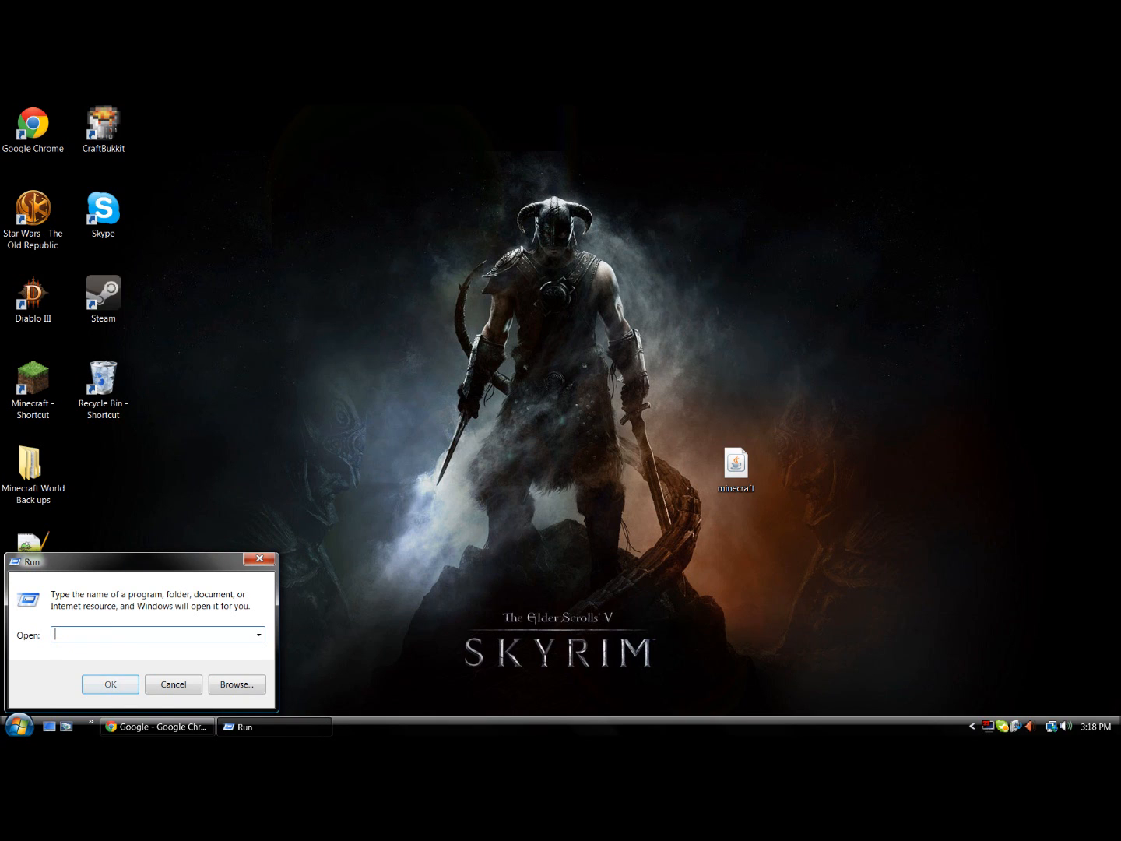
pyautogui.write('%')
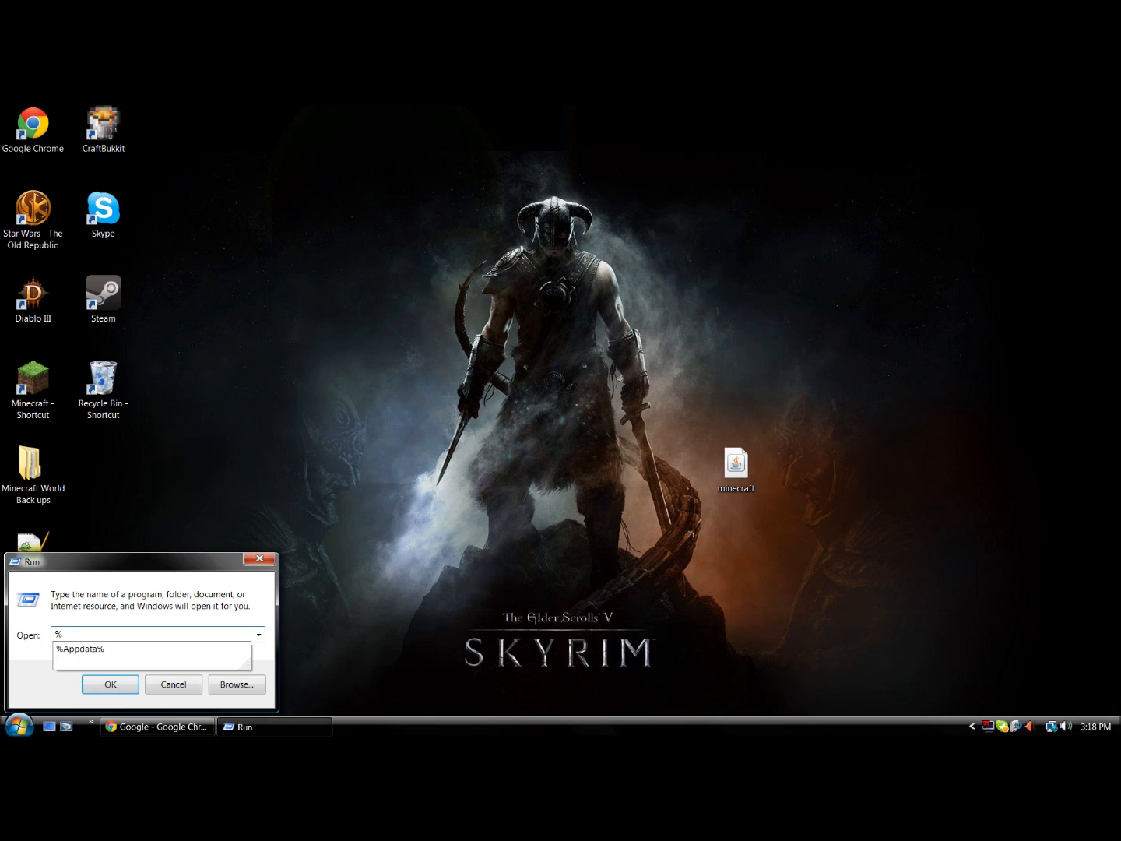
pyautogui.write('A')
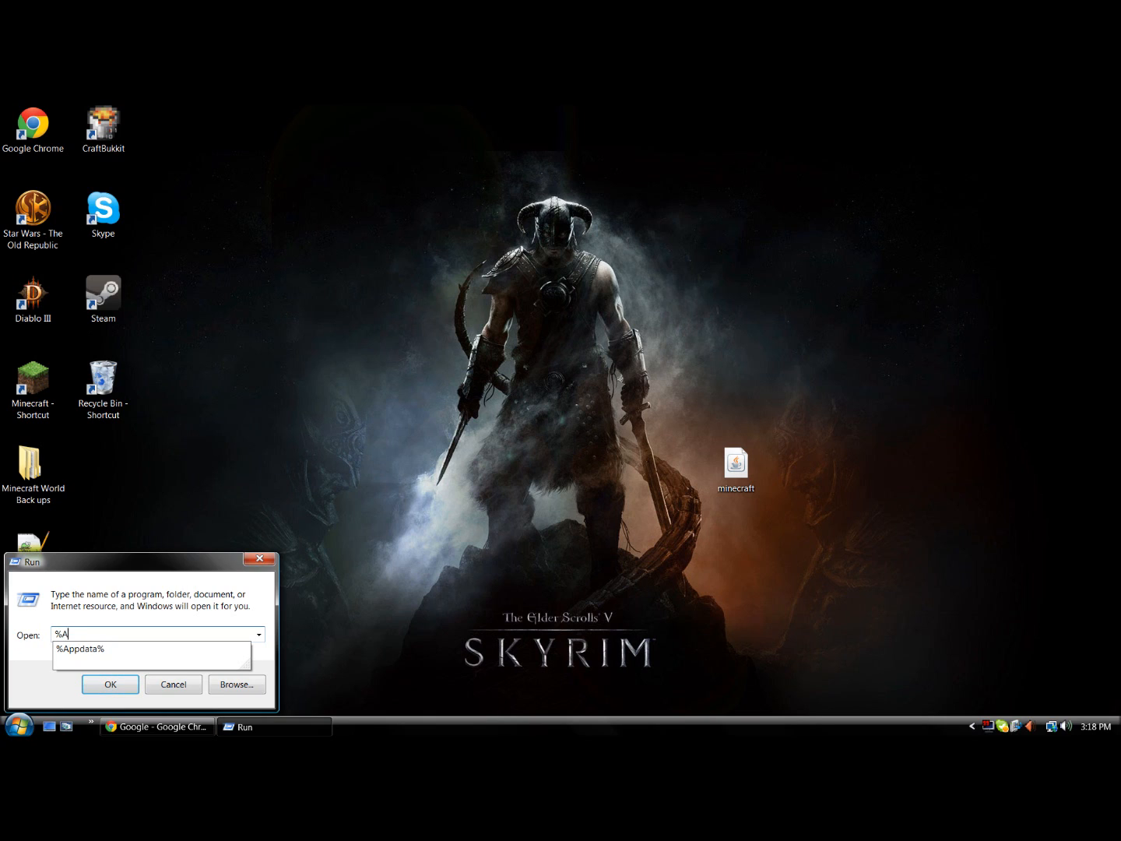
pyautogui.write('ppdat')
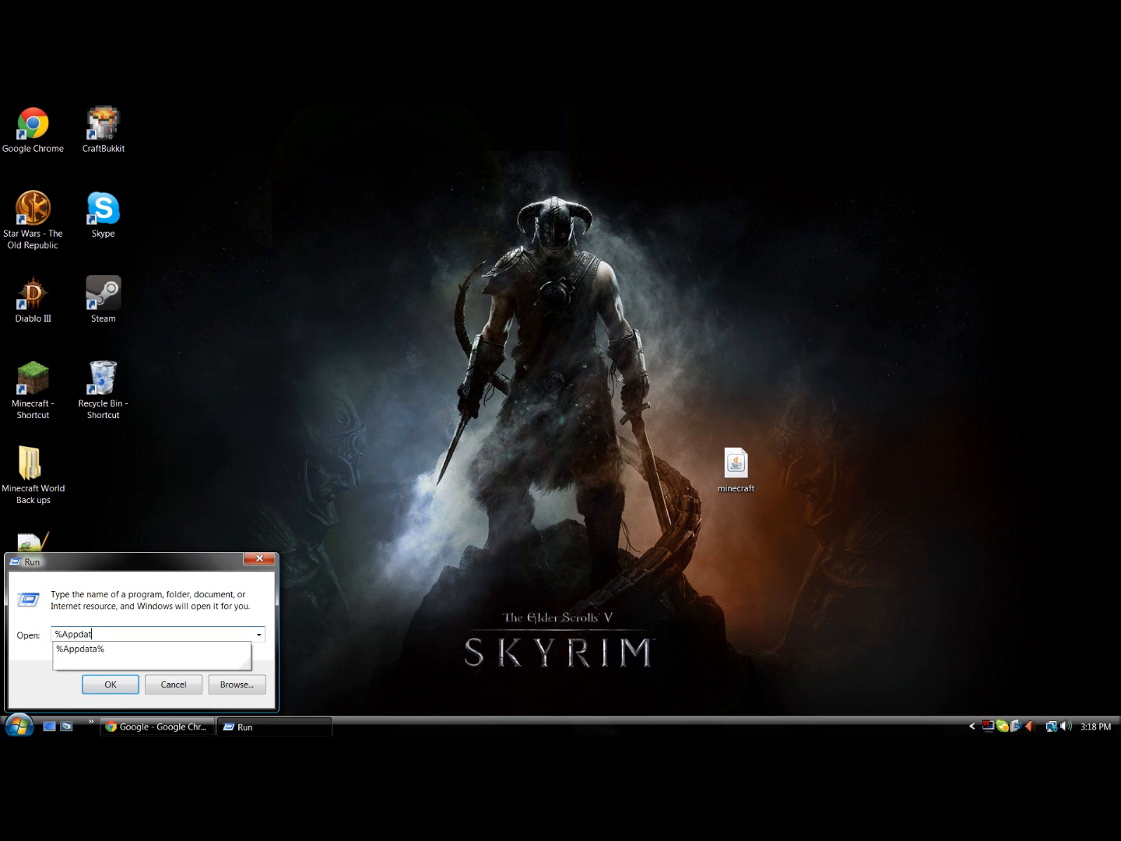
pyautogui.write('a%')
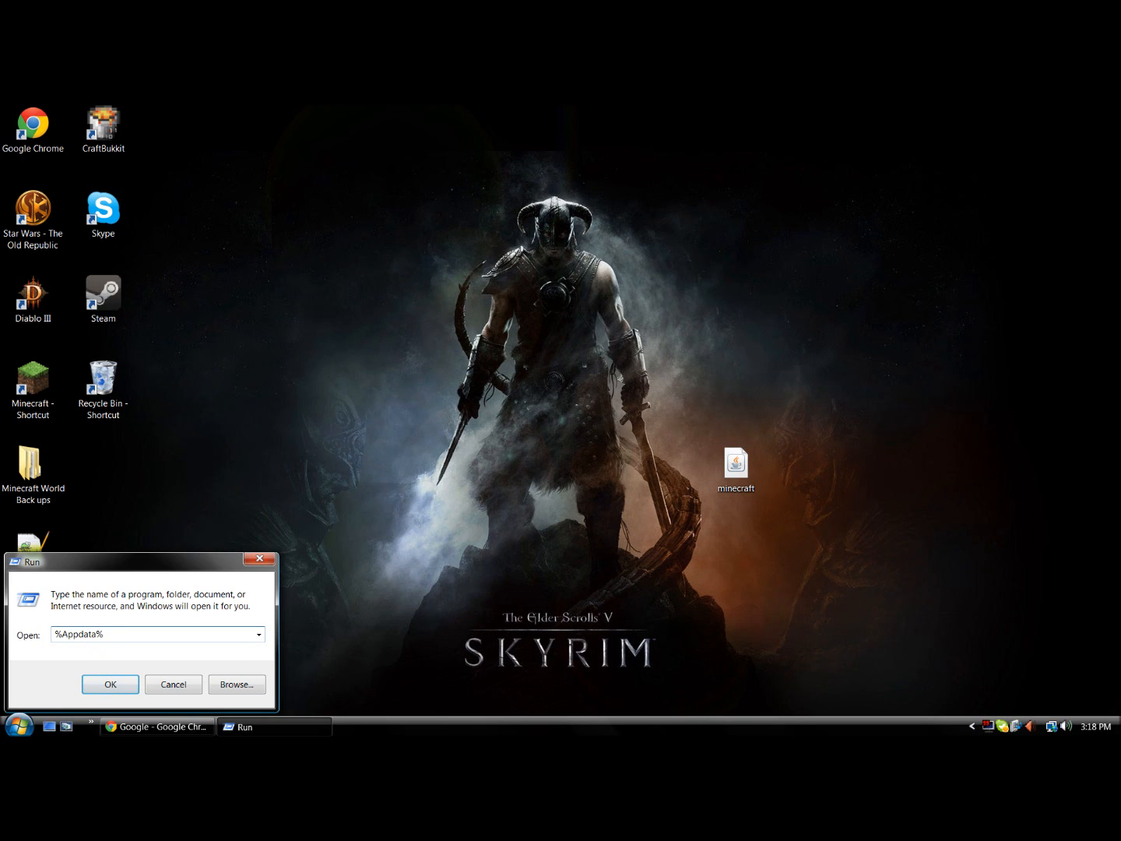
pyautogui.click(110, 684)
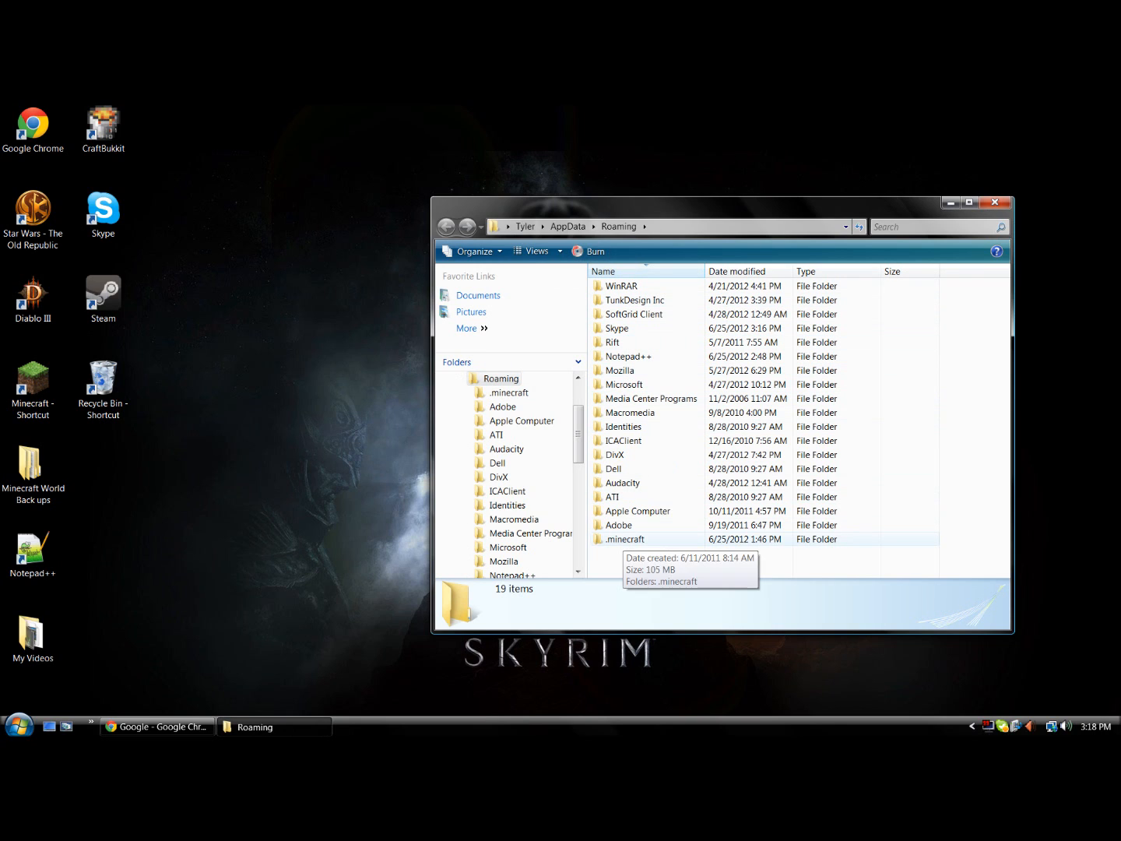
# - Open the .minecraft folder and then its bin subfolder
pyautogui.doubleClick(627, 539)
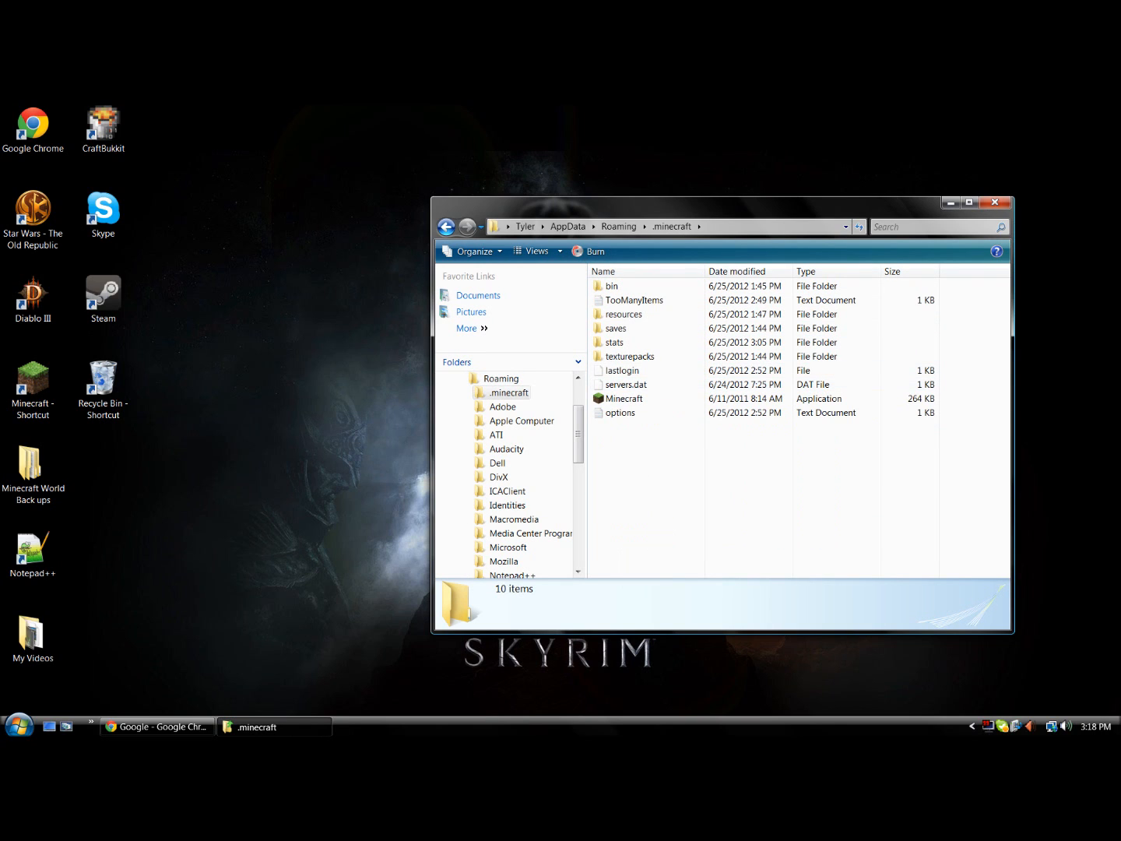
pyautogui.moveTo(612, 286)
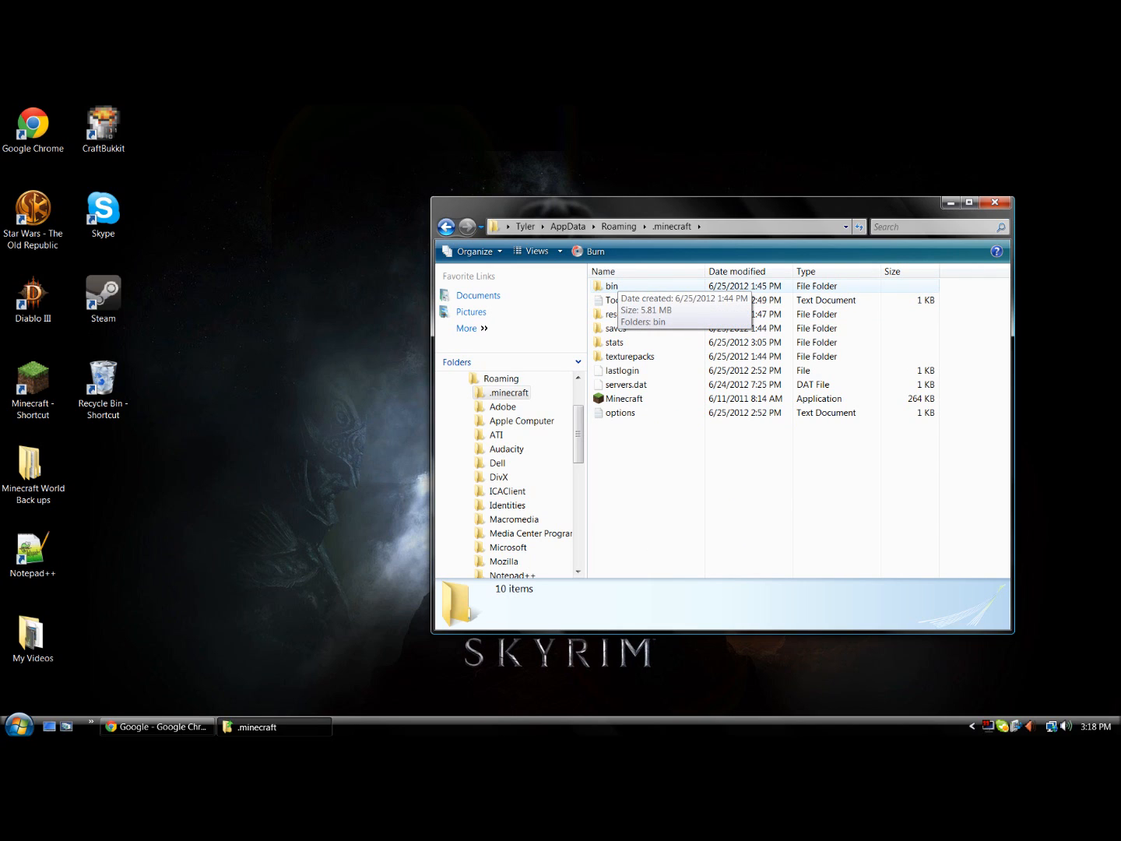
pyautogui.doubleClick(611, 285)
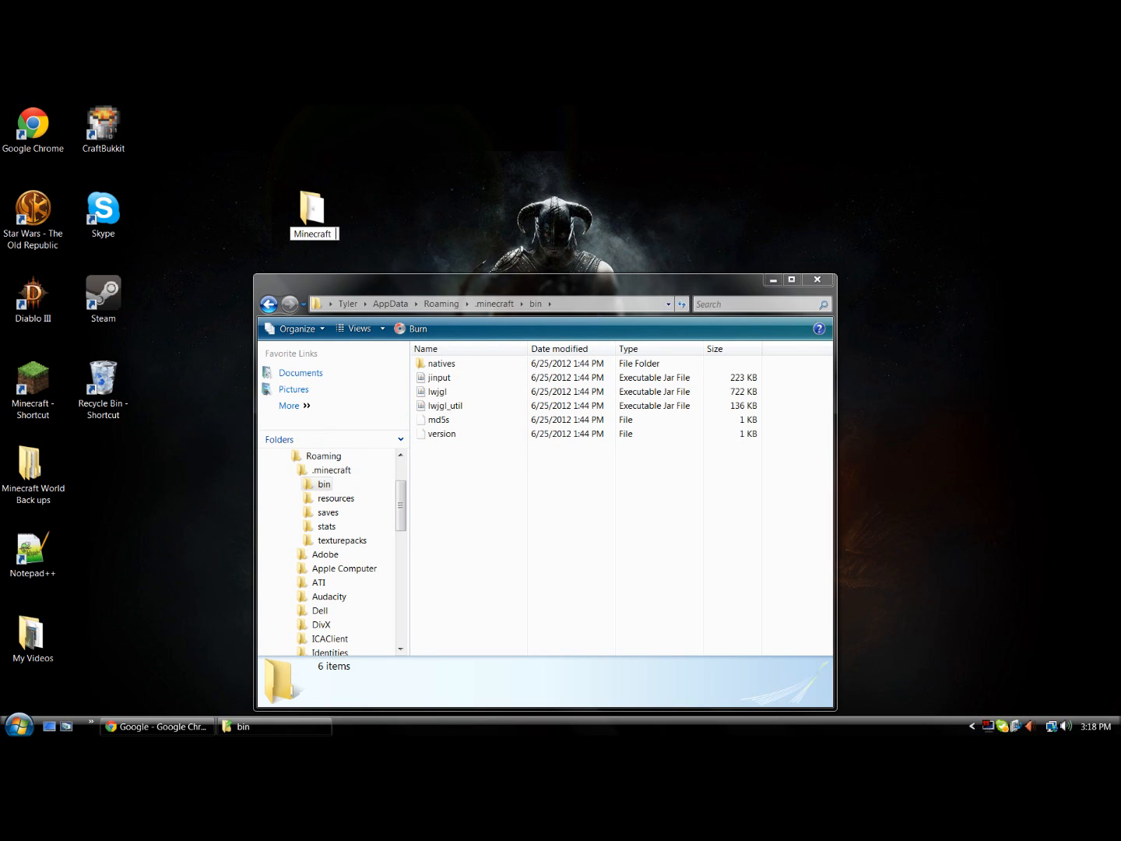
# - Name the desktop folder 'Minecraft backup', rename its jar to 'minecraft 1.2.5', then close it
pyautogui.write('Minecraft backup')
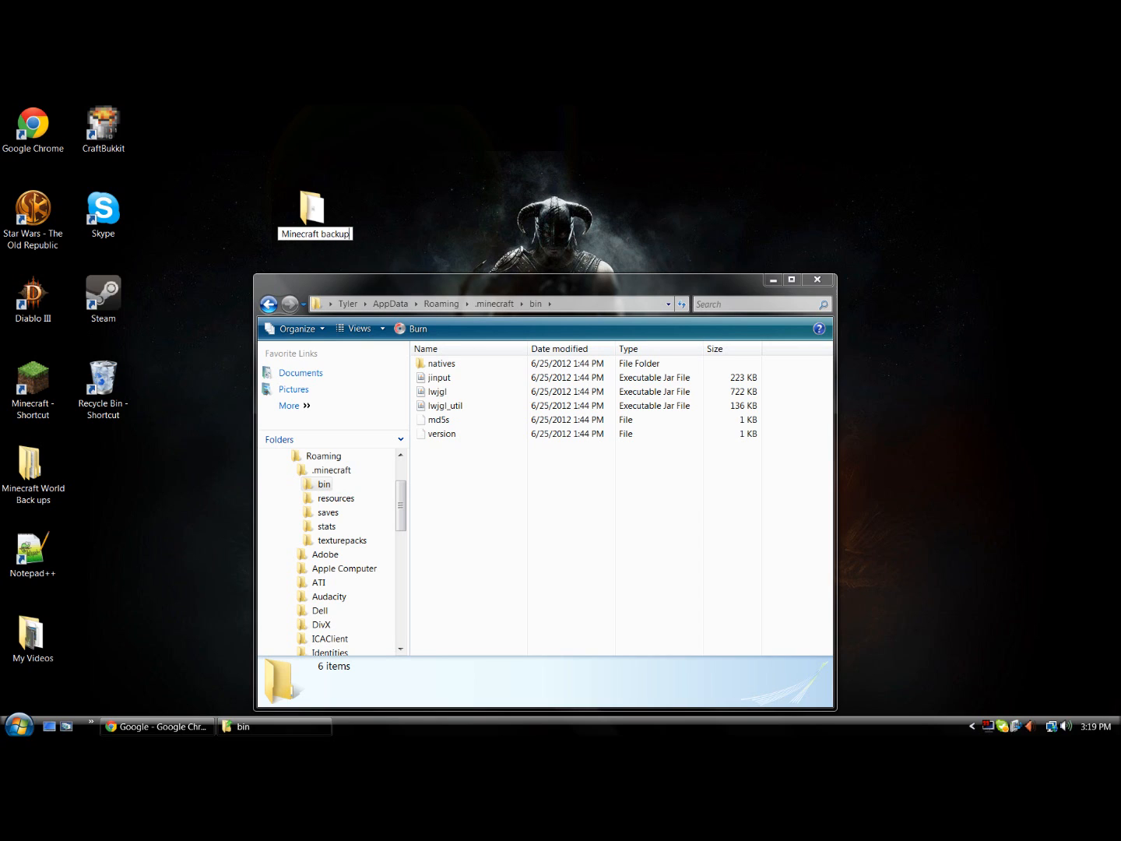
pyautogui.doubleClick(313, 210)
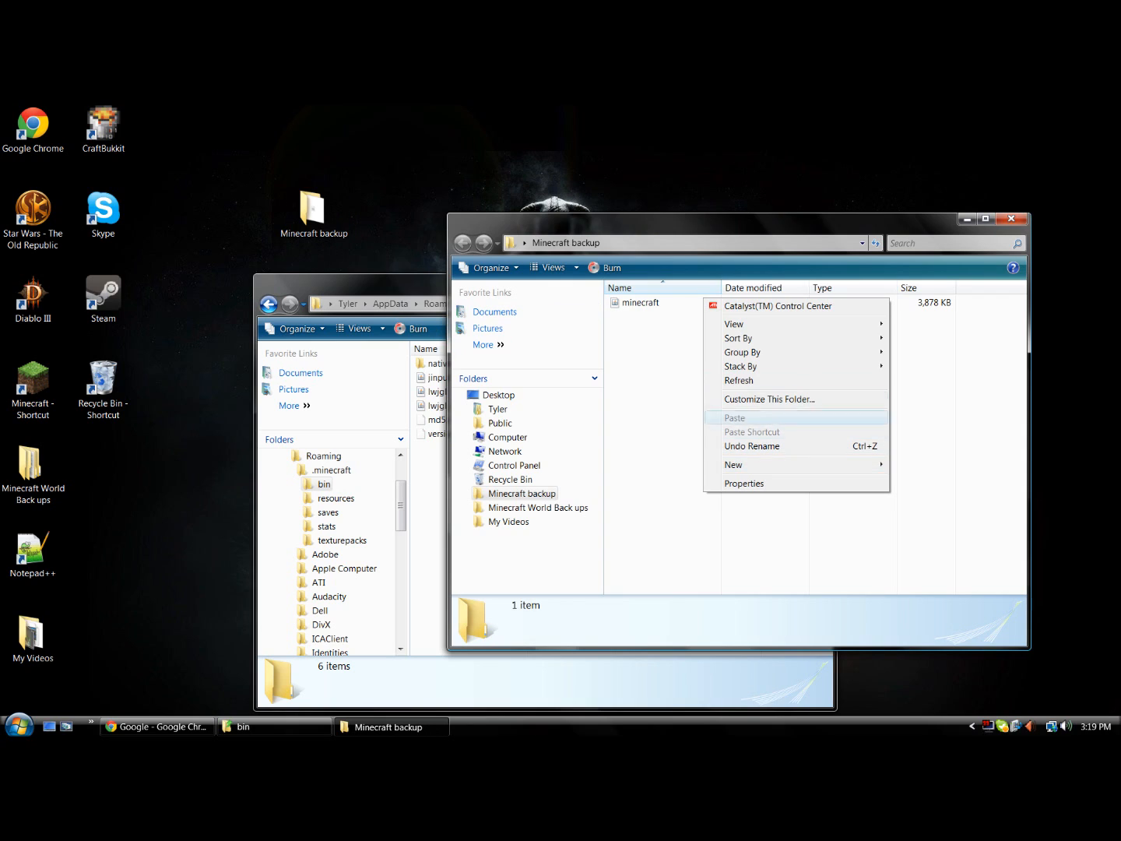
pyautogui.rightClick(640, 302)
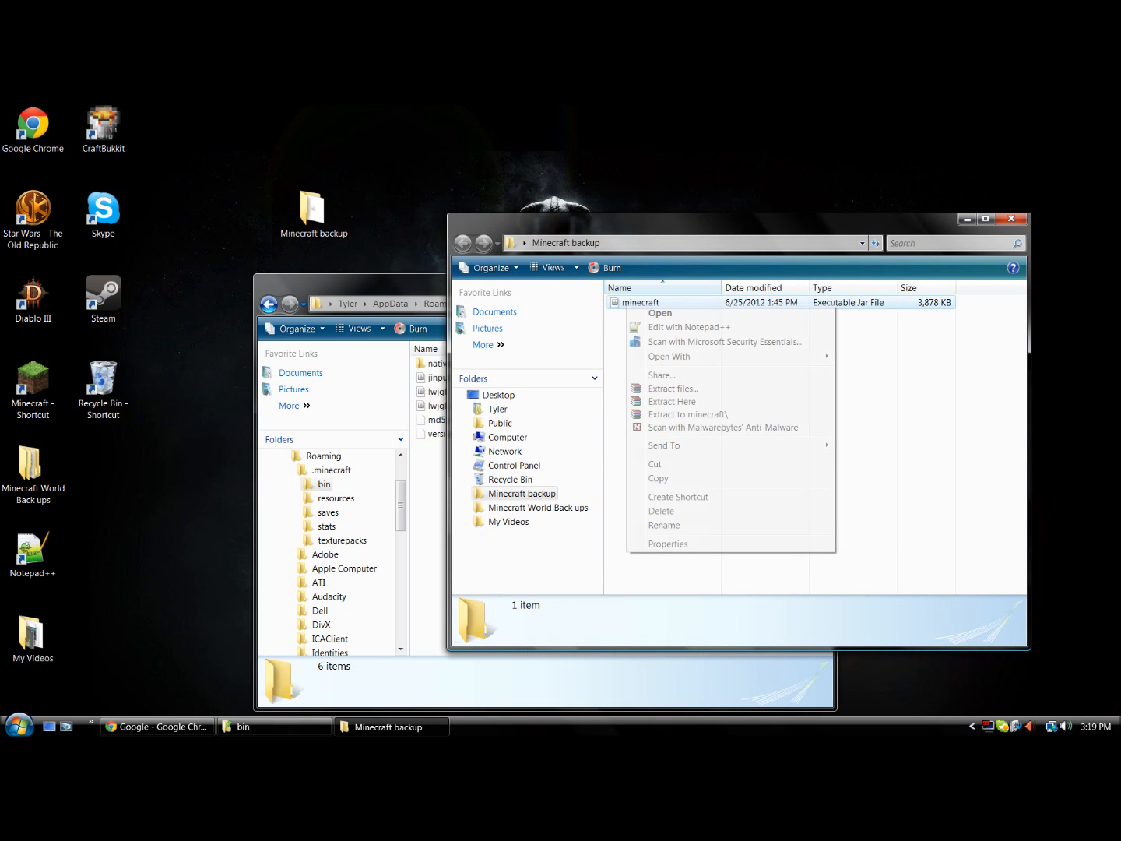
pyautogui.click(664, 525)
pyautogui.write(' 1.2.5')
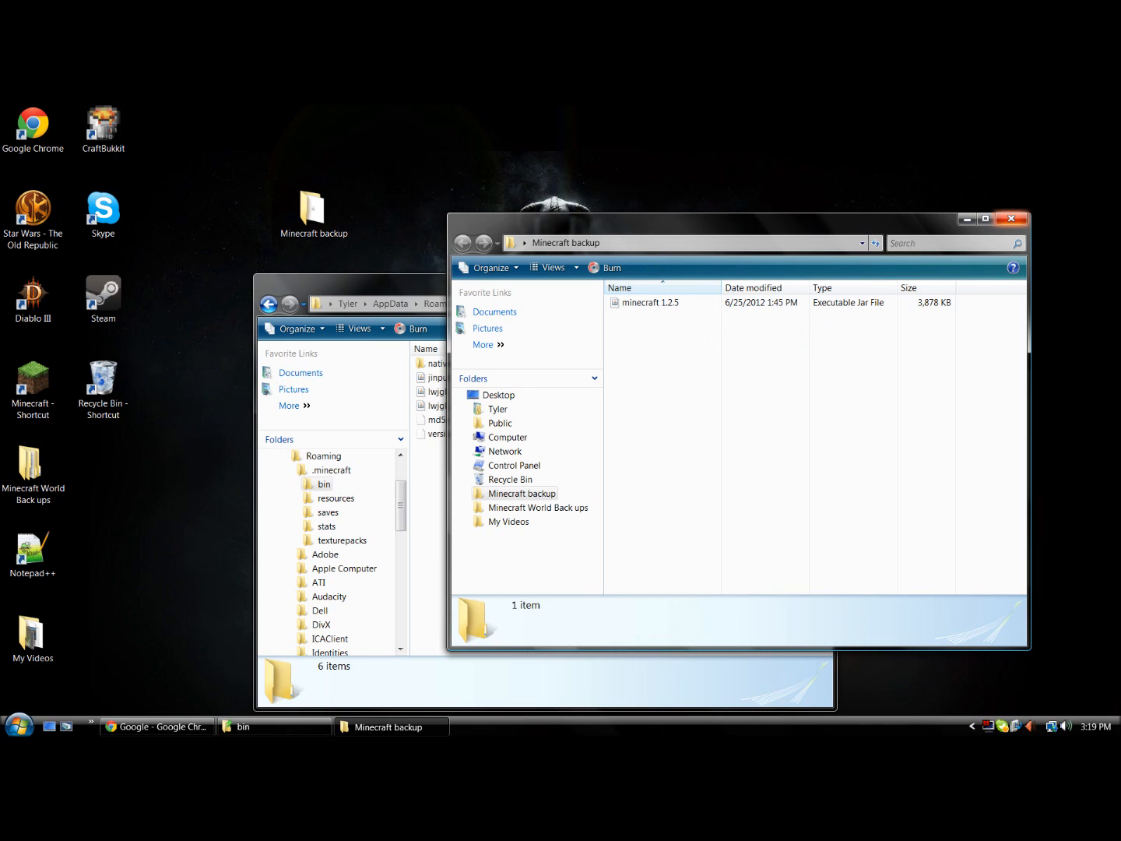
pyautogui.click(1011, 219)
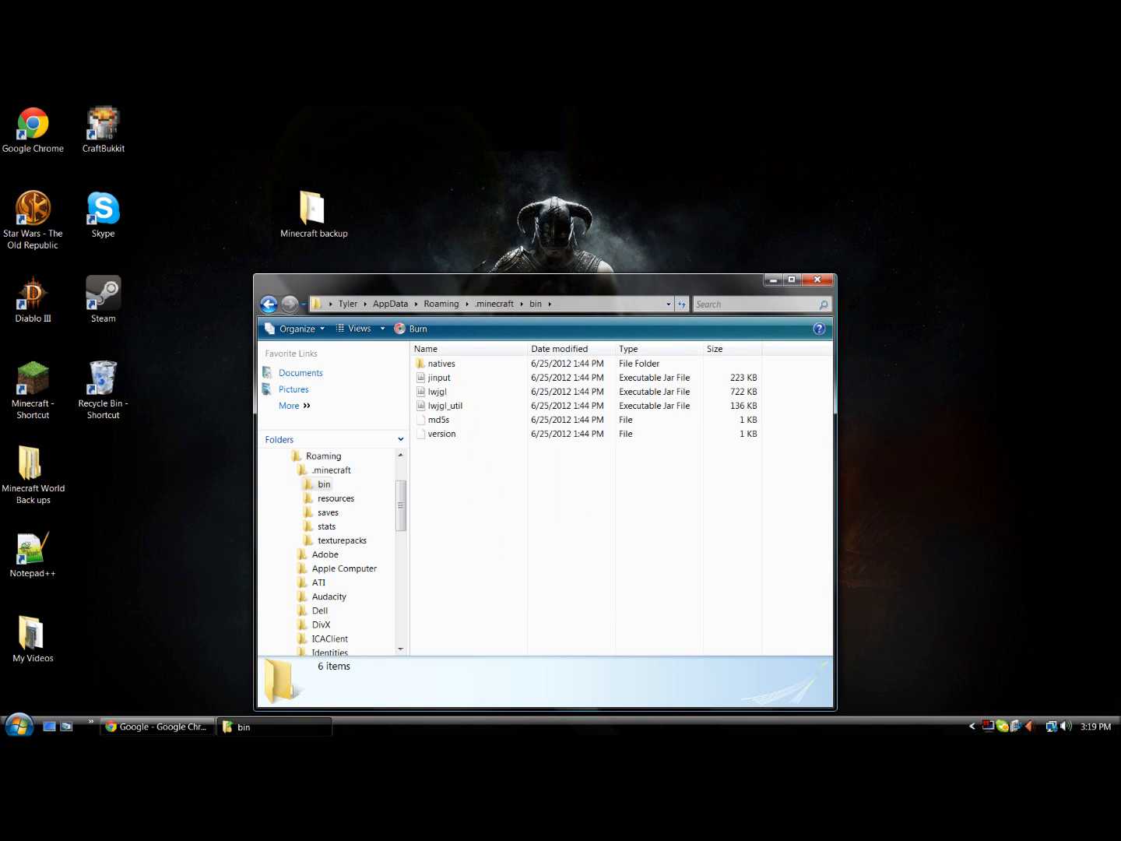
# - Move the downloaded minecraft jar from the desktop into bin, then return to .minecraft
pyautogui.moveTo(545, 279); pyautogui.dragTo(316, 205)
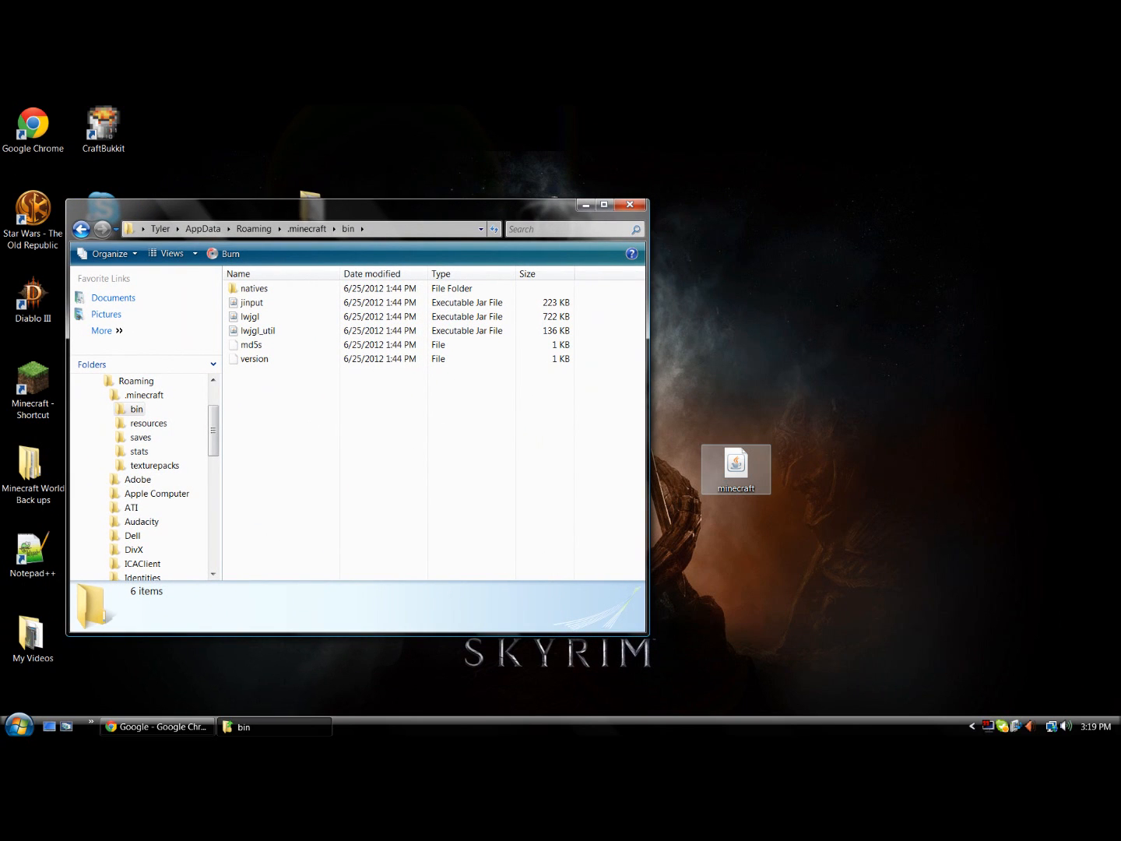
pyautogui.moveTo(735, 469); pyautogui.dragTo(494, 381)
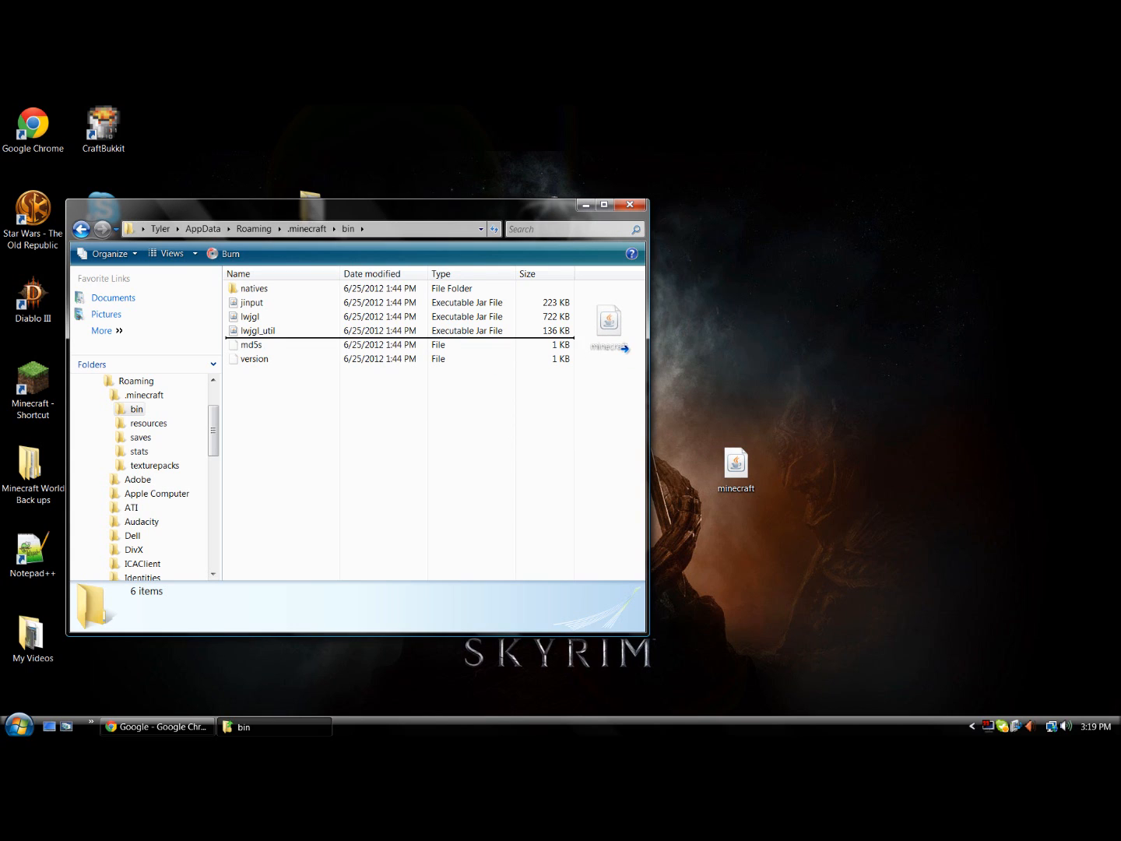
pyautogui.click(259, 358)
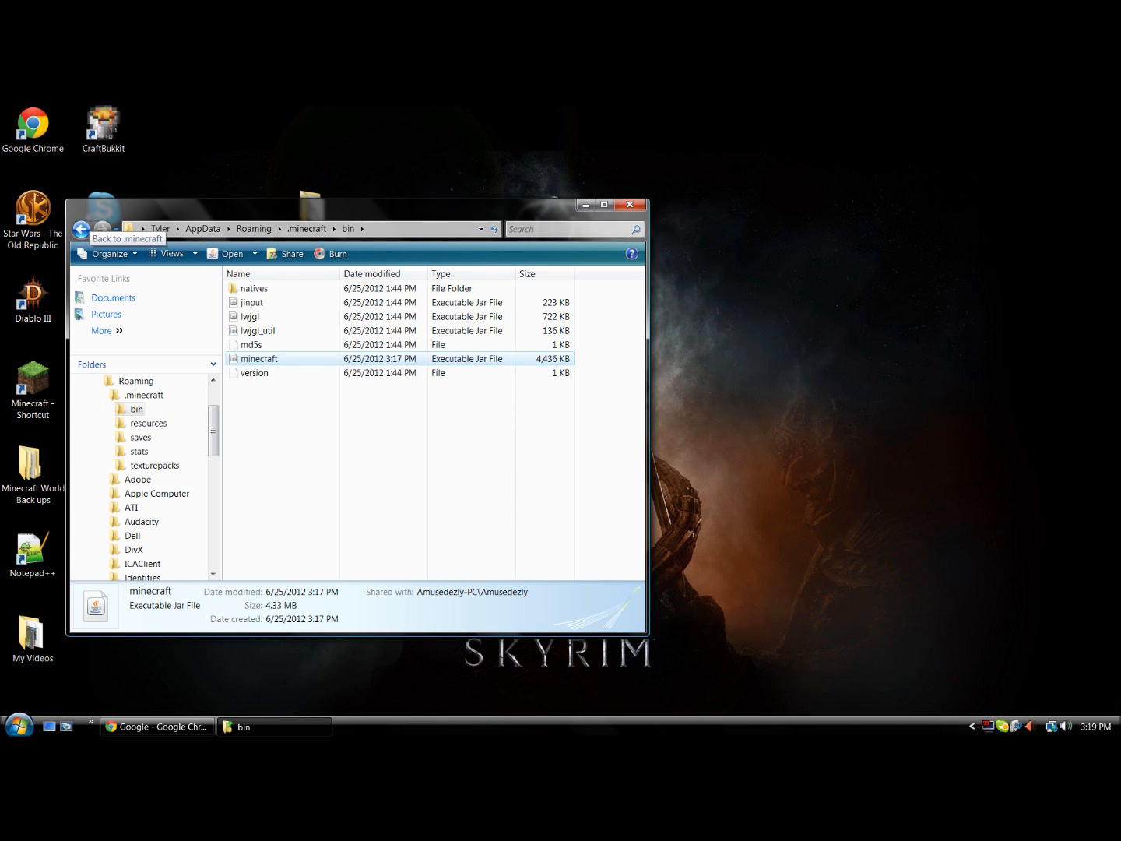
pyautogui.click(81, 229)
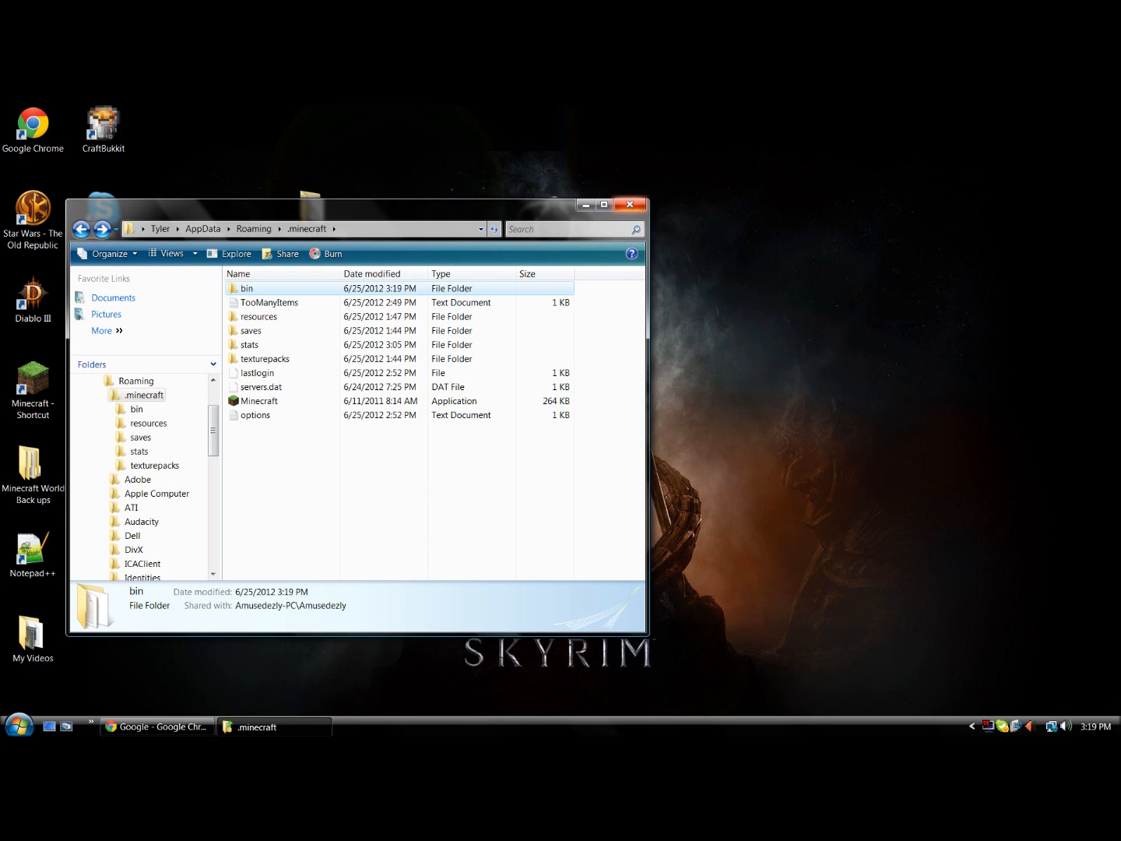
# - Cancel the Minecraft.exe warning, start Minecraft from the desktop shortcut, and log in
pyautogui.doubleClick(260, 400)
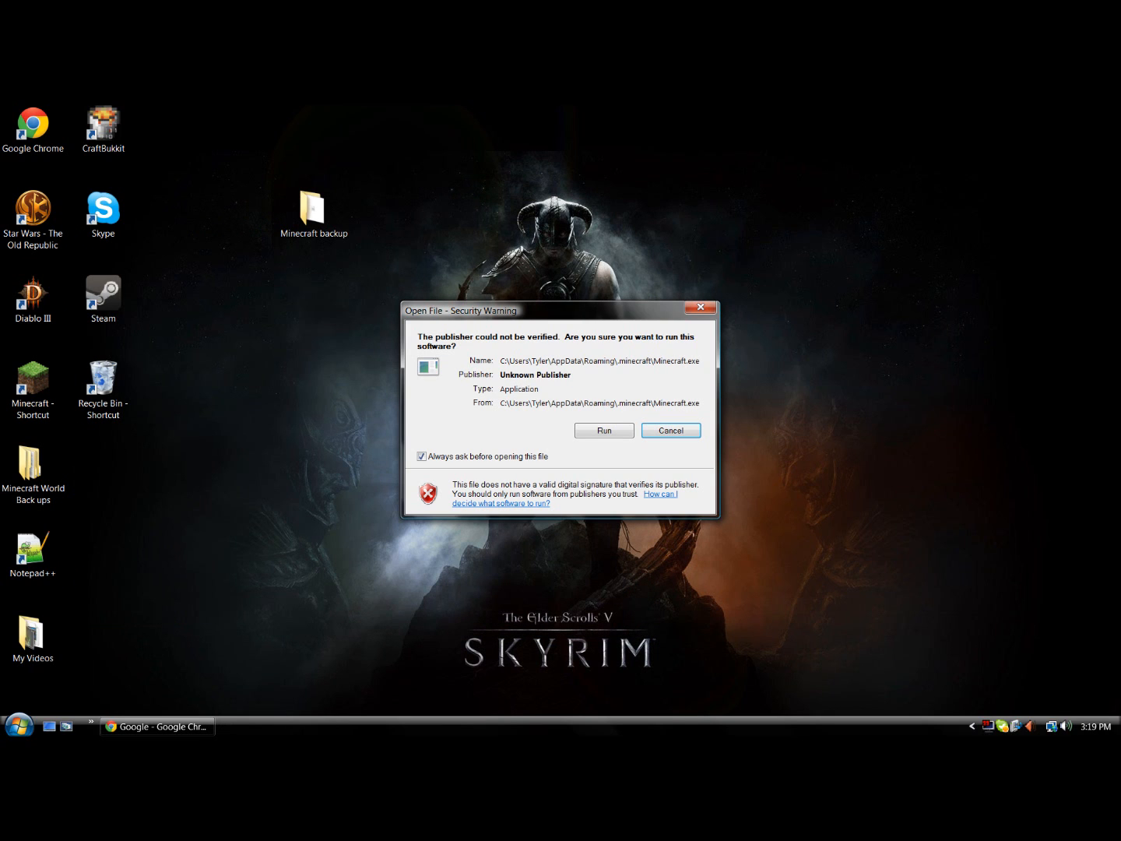
pyautogui.click(604, 430)
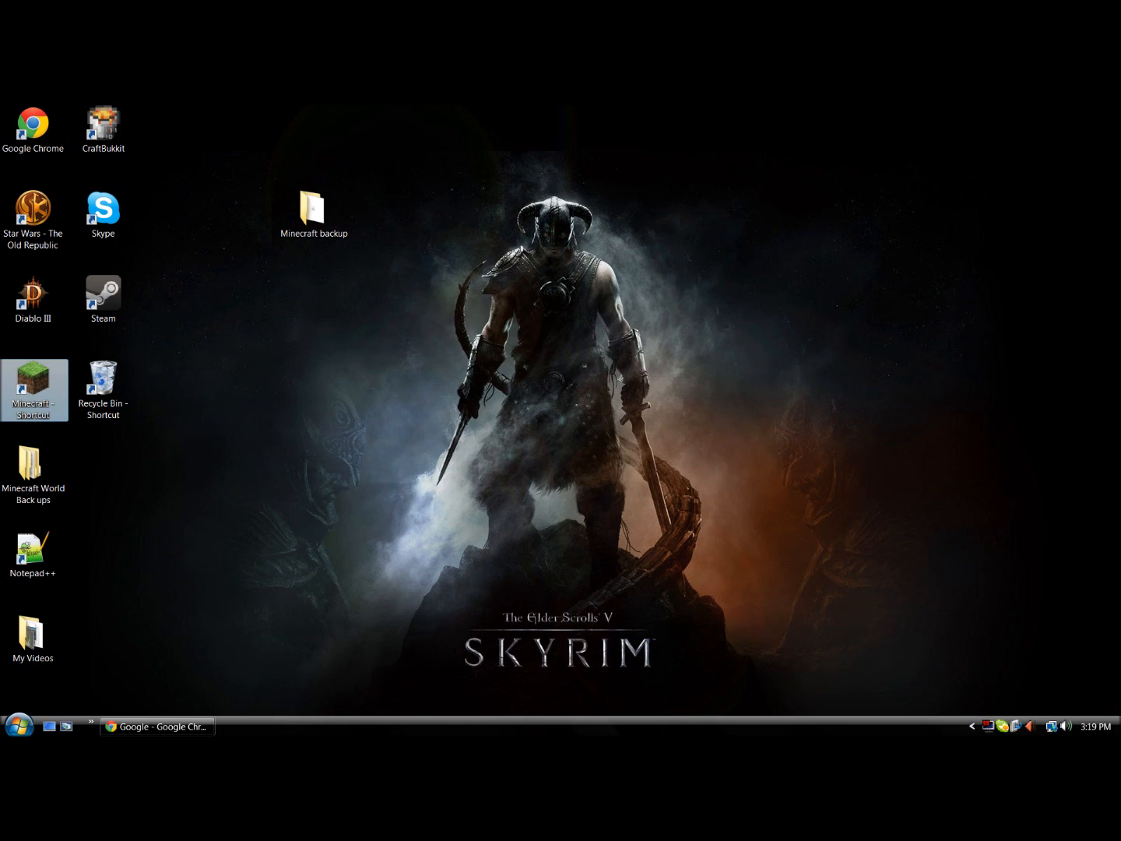
pyautogui.doubleClick(35, 389)
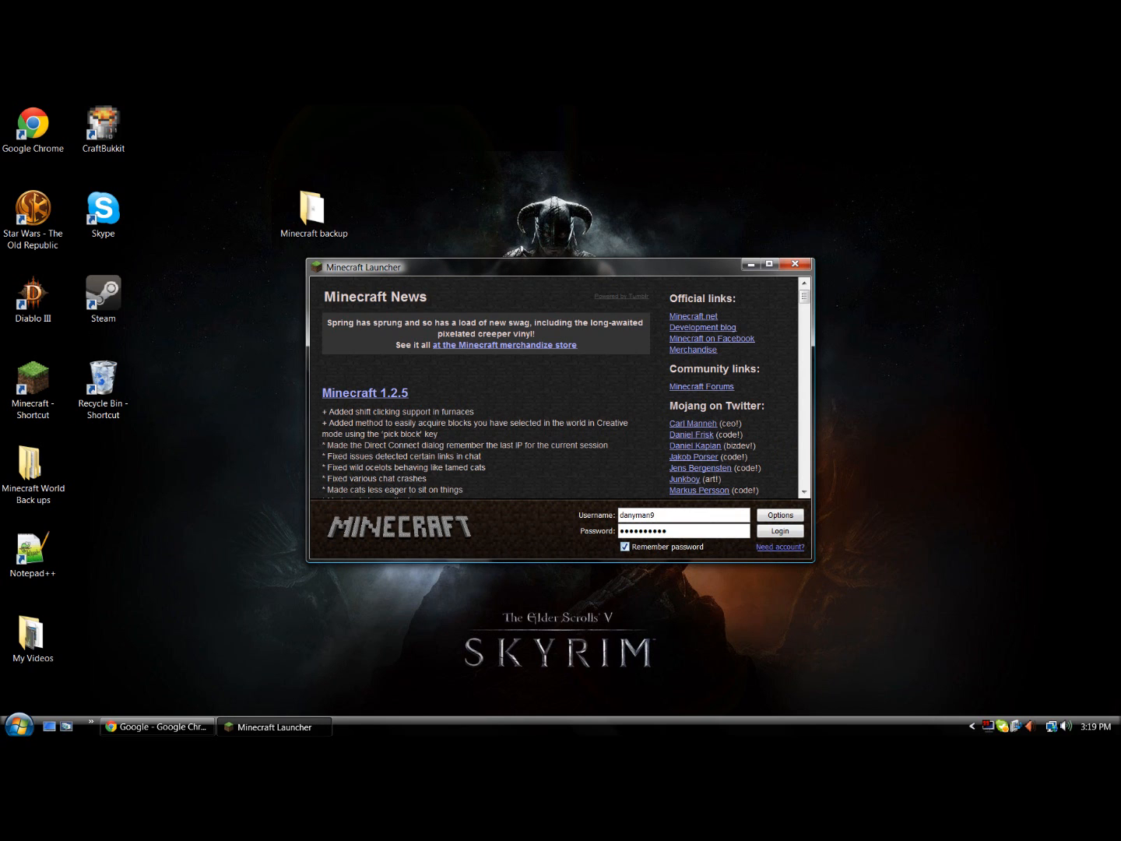
pyautogui.click(779, 530)
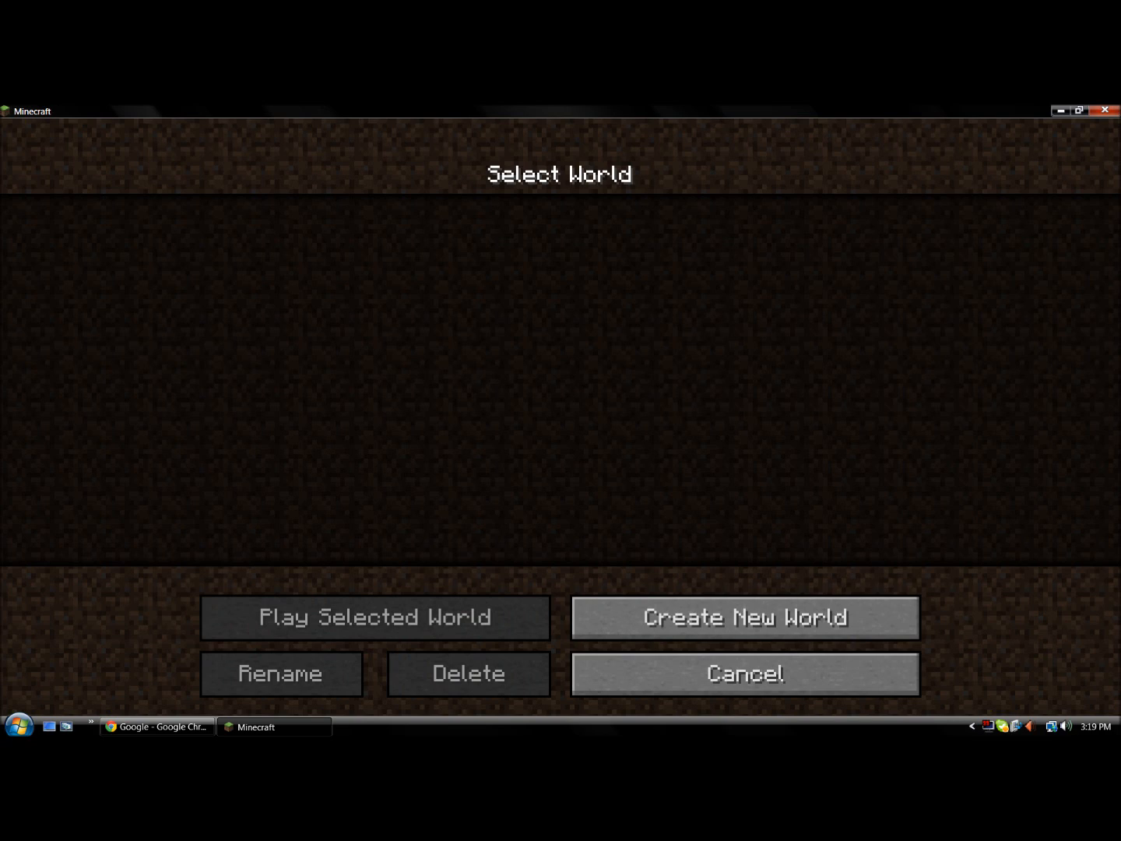
pyautogui.click(743, 617)
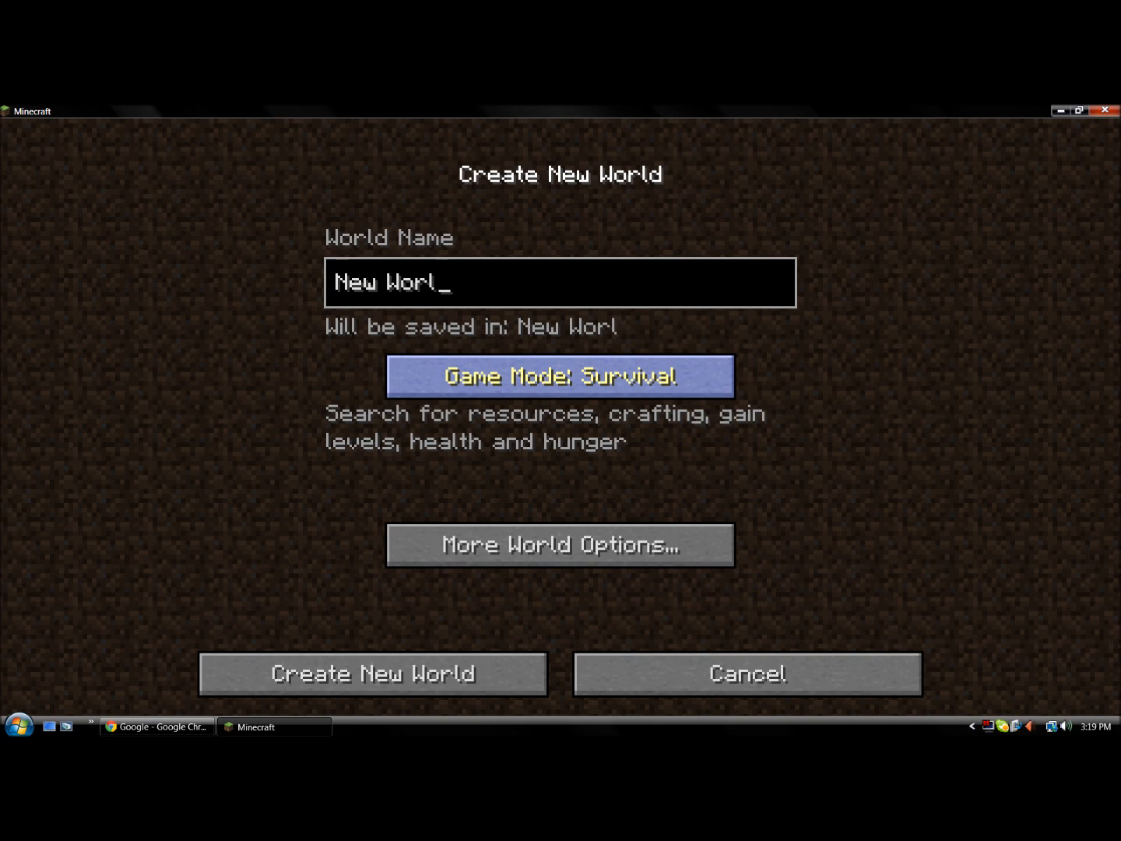
pyautogui.write('Pre')
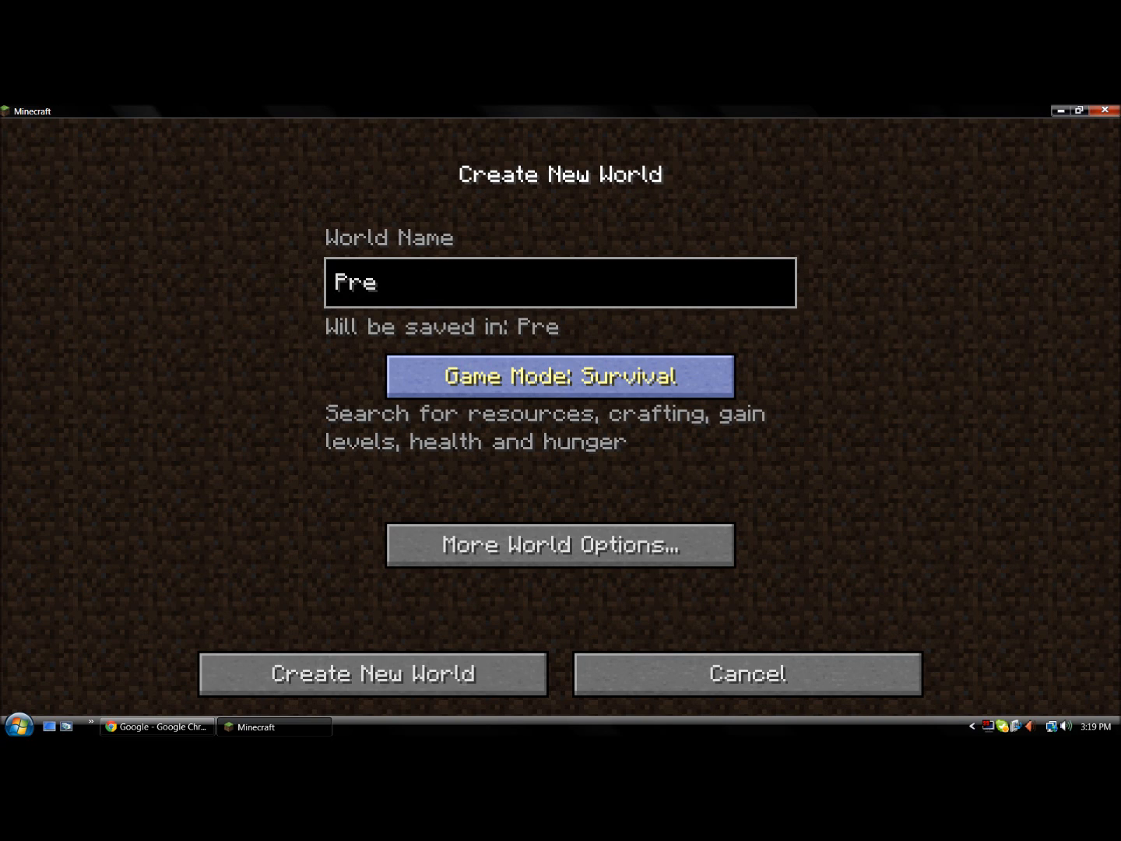
pyautogui.write('reales')
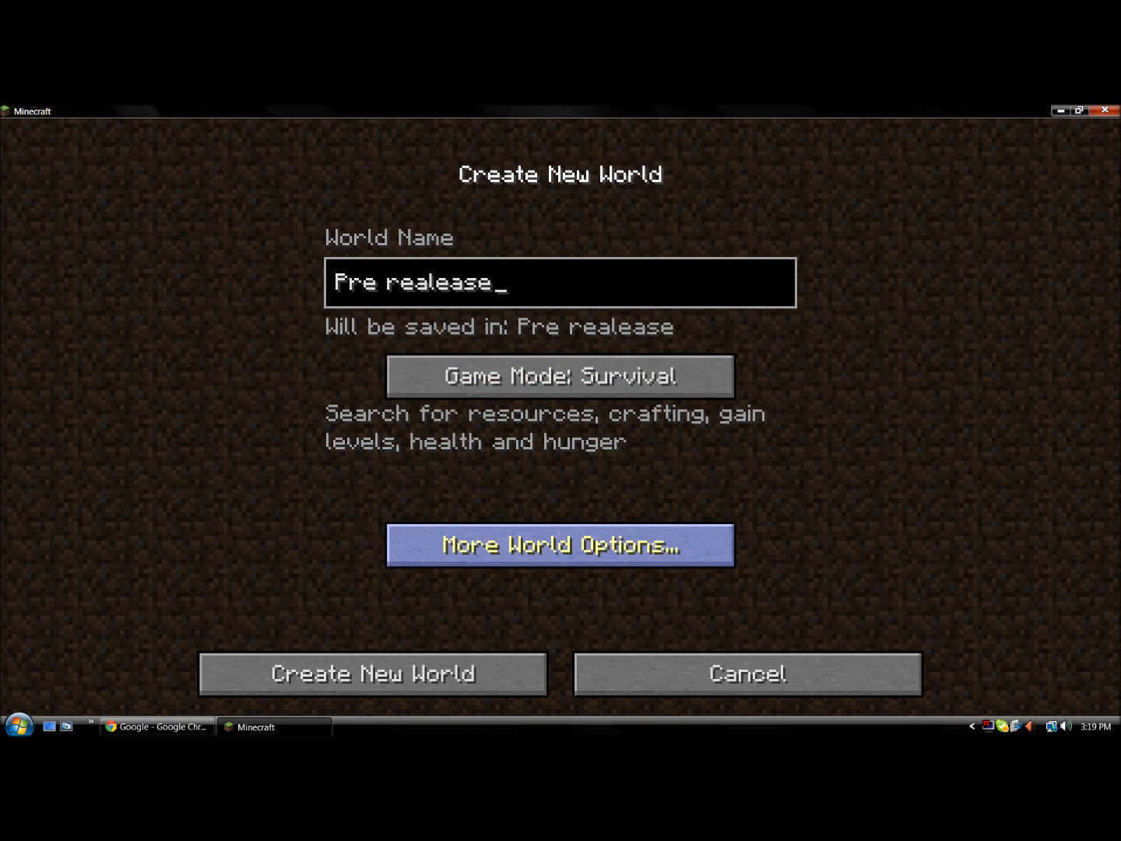
pyautogui.click(559, 544)
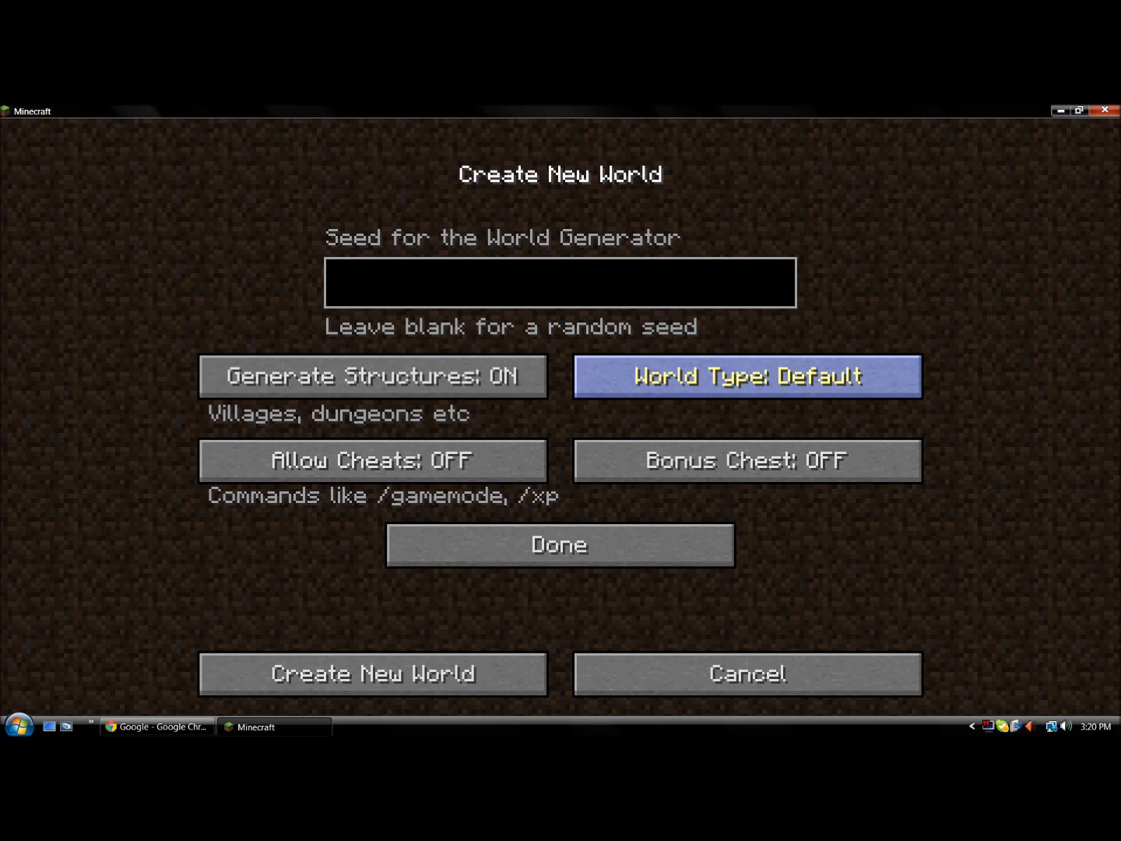
pyautogui.click(373, 461)
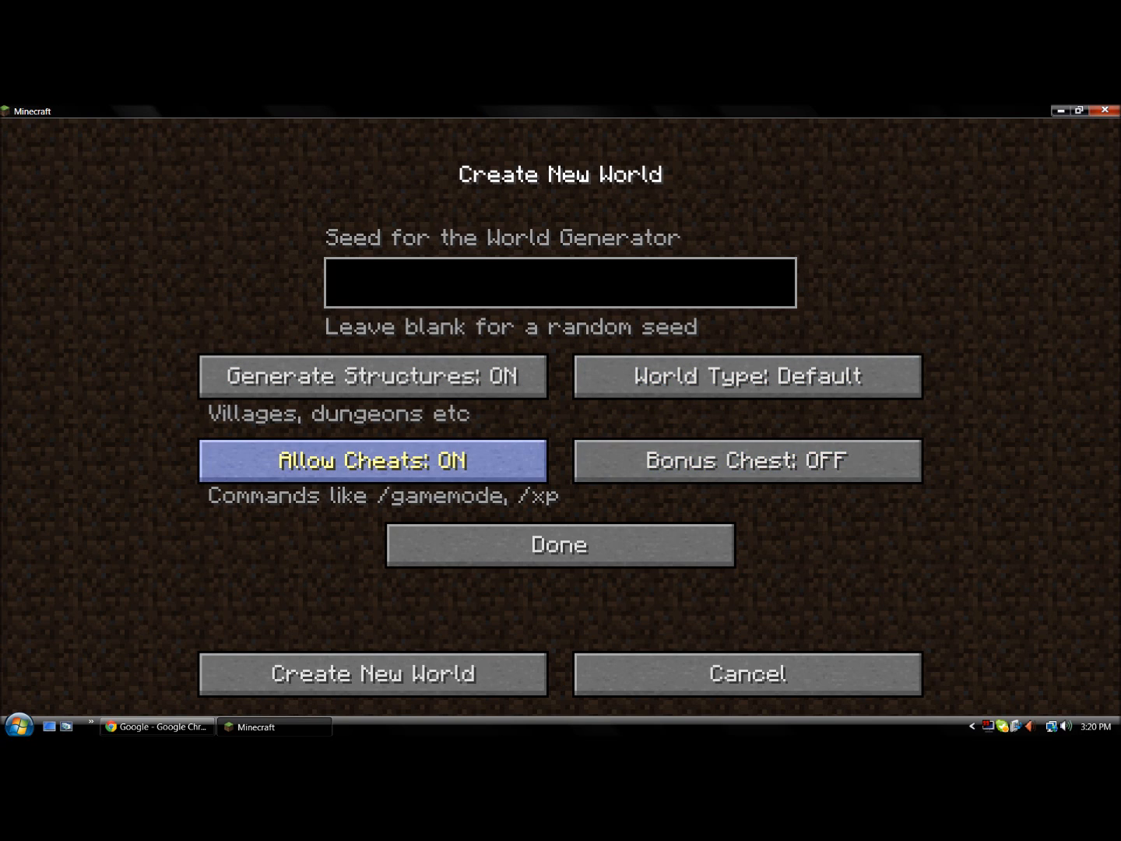
pyautogui.click(372, 460)
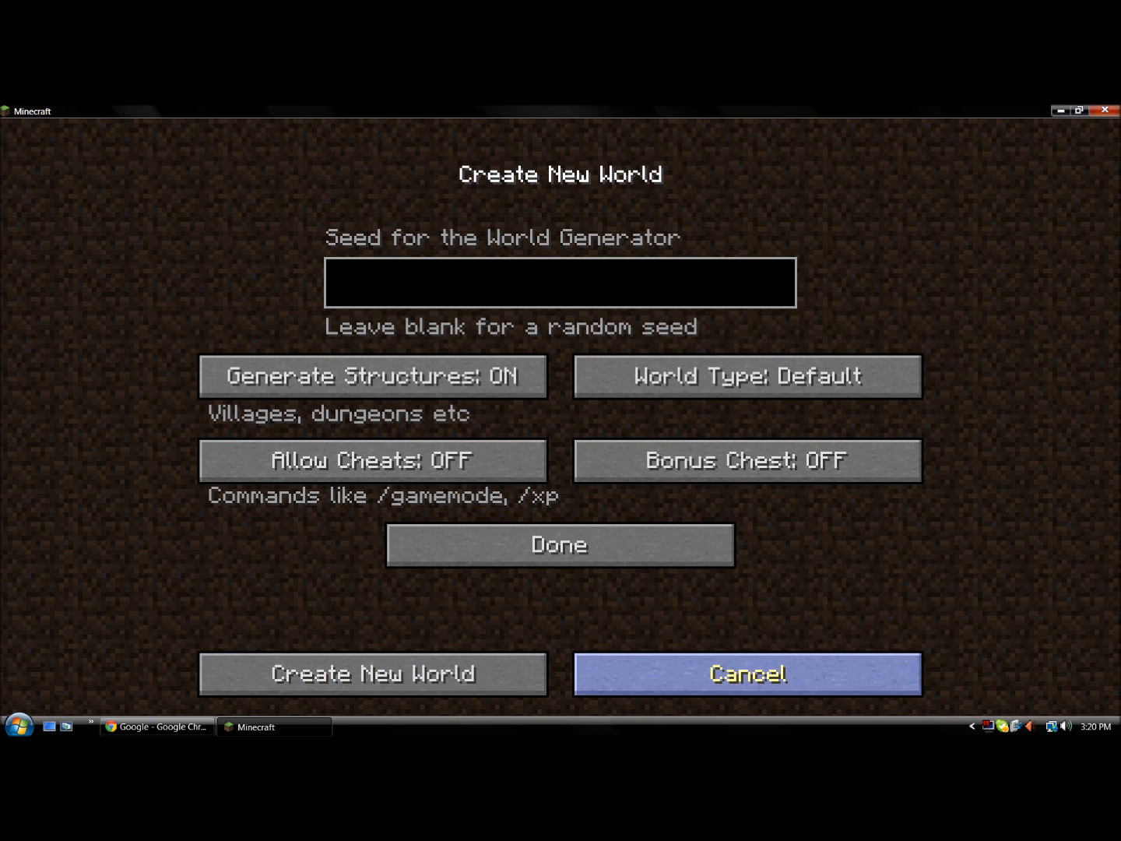
pyautogui.click(745, 673)
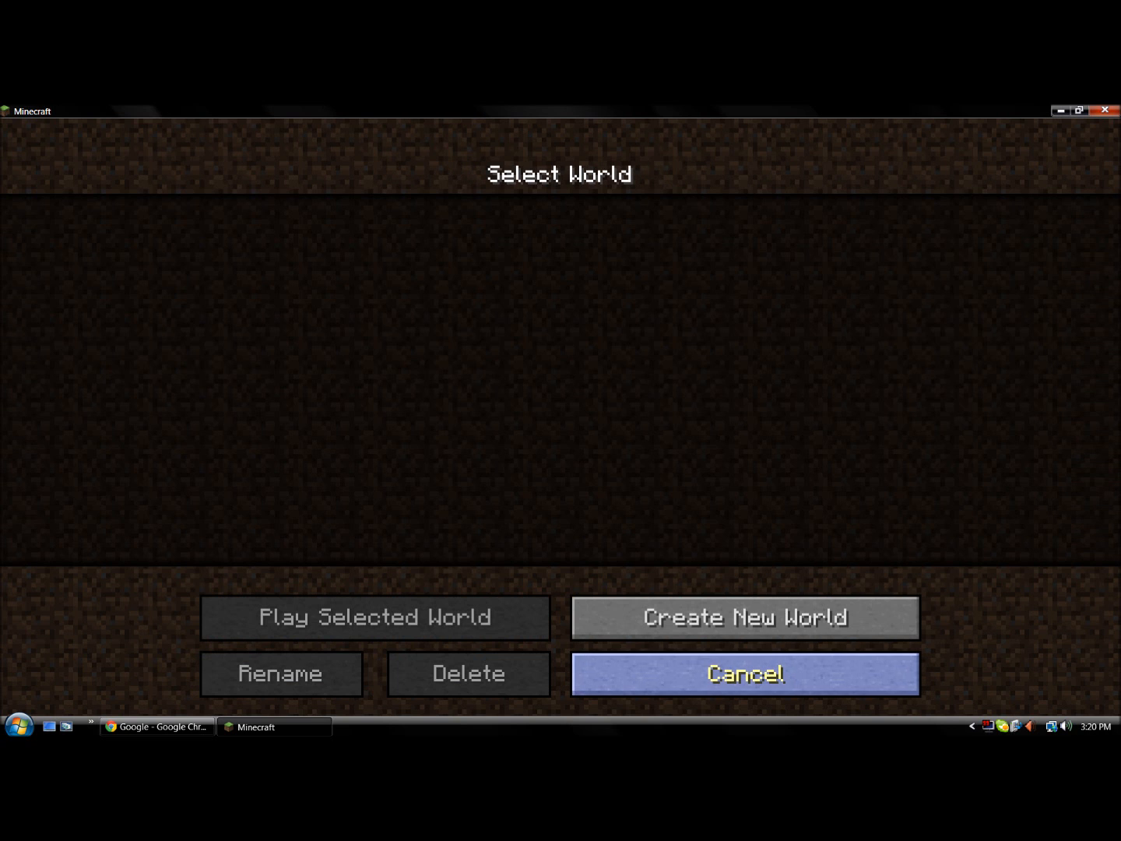